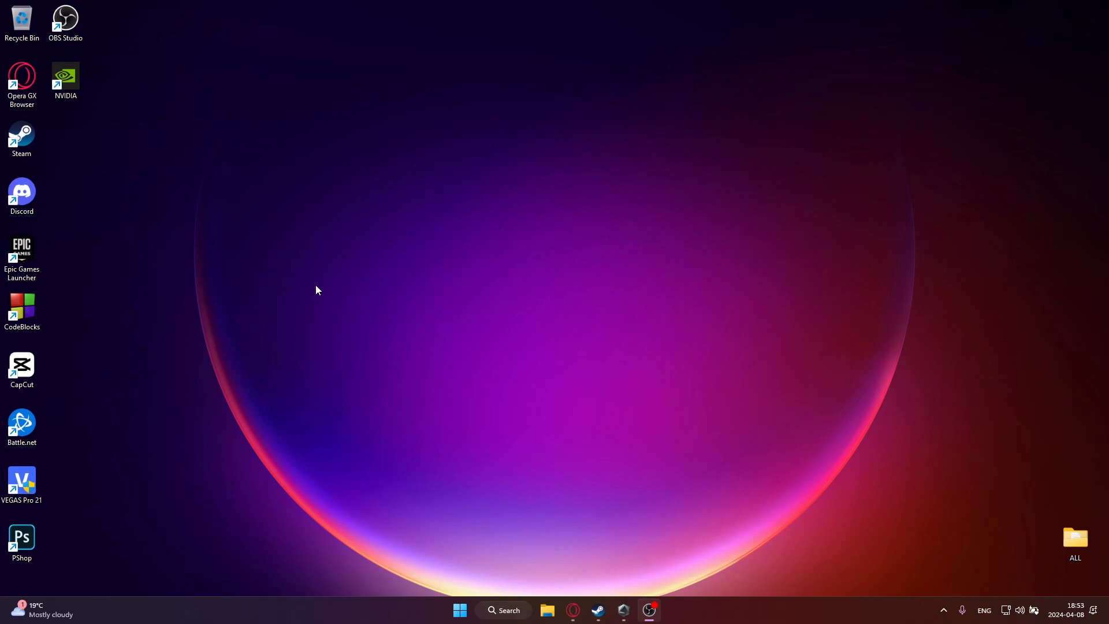
mouse_move(400, 331)
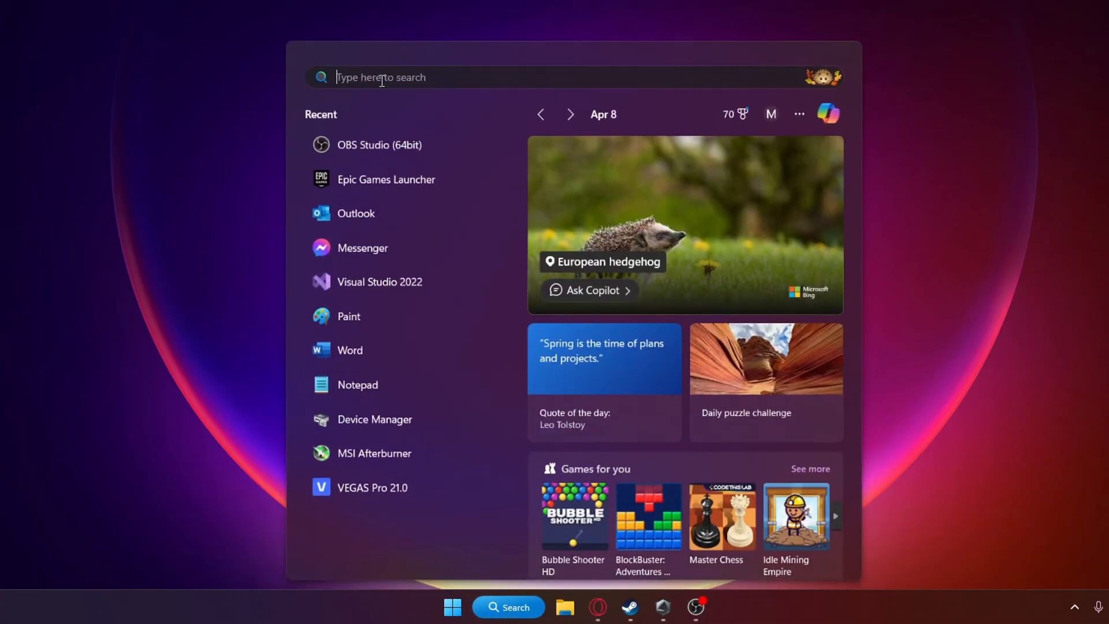
Step: Search Start for "re" to surface Create a restore point as the best match
text(re)
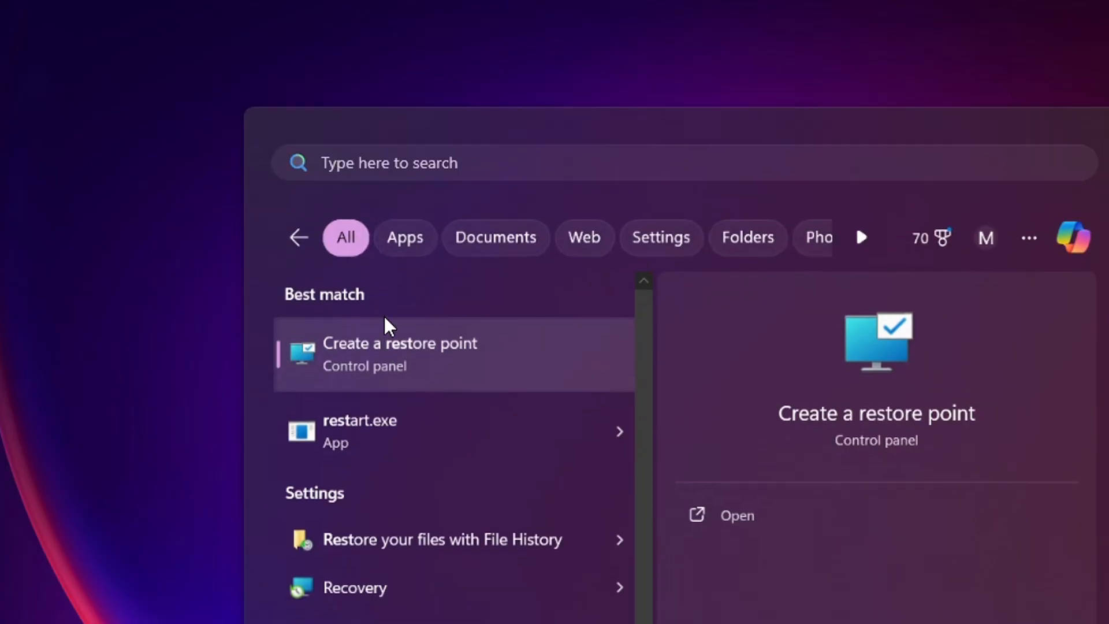
Step: Create a restore point named "resto" on the OS (C:) system drive
click(400, 354)
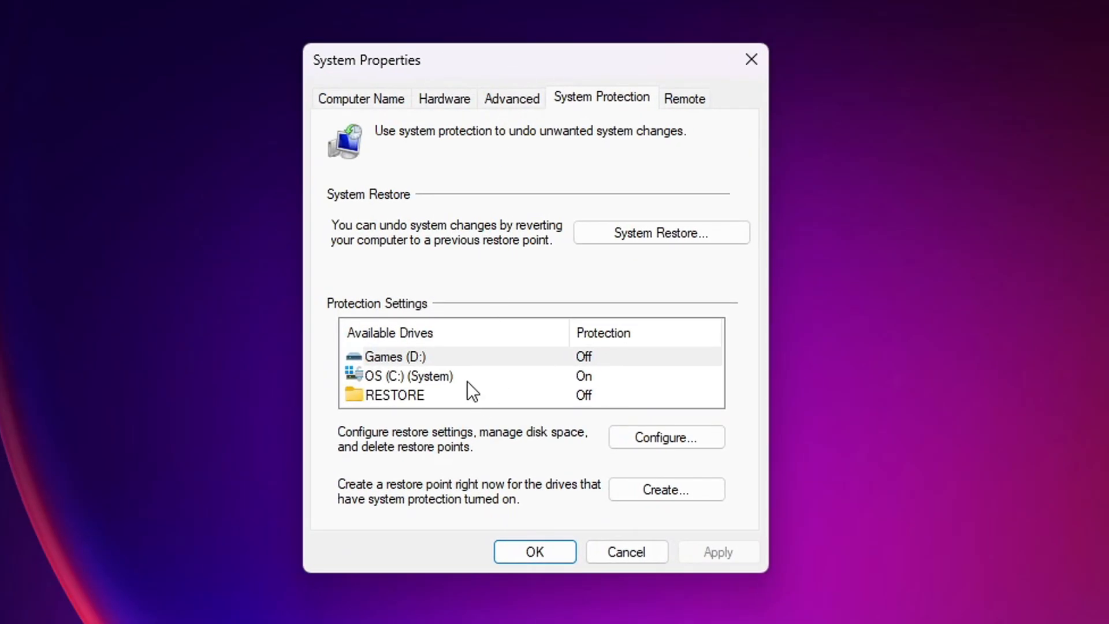
click(409, 377)
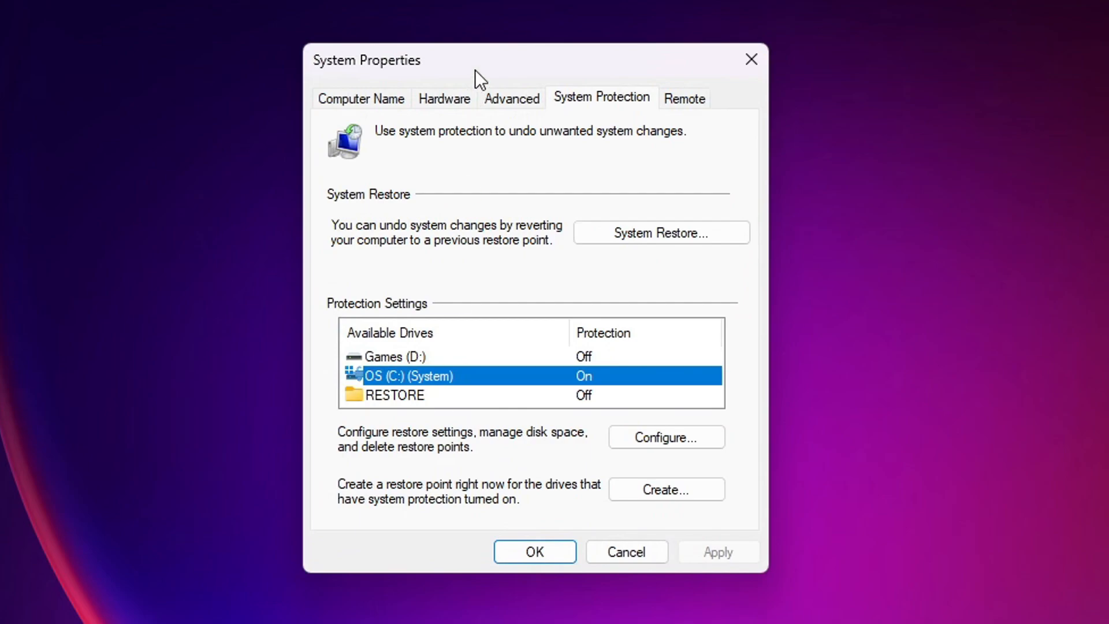
click(666, 490)
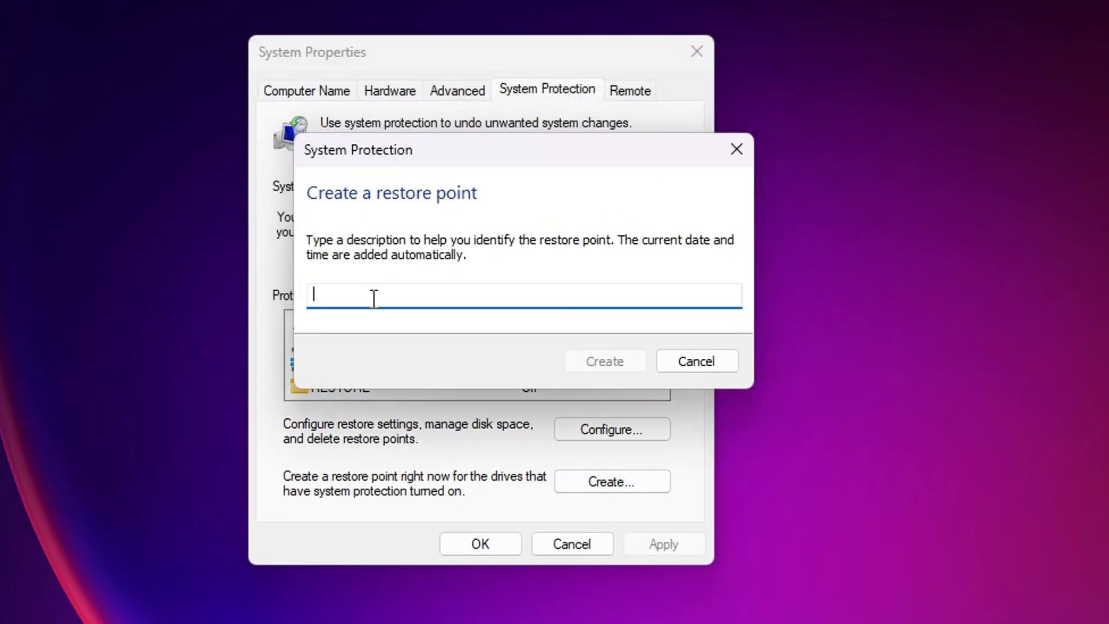
text(resto)
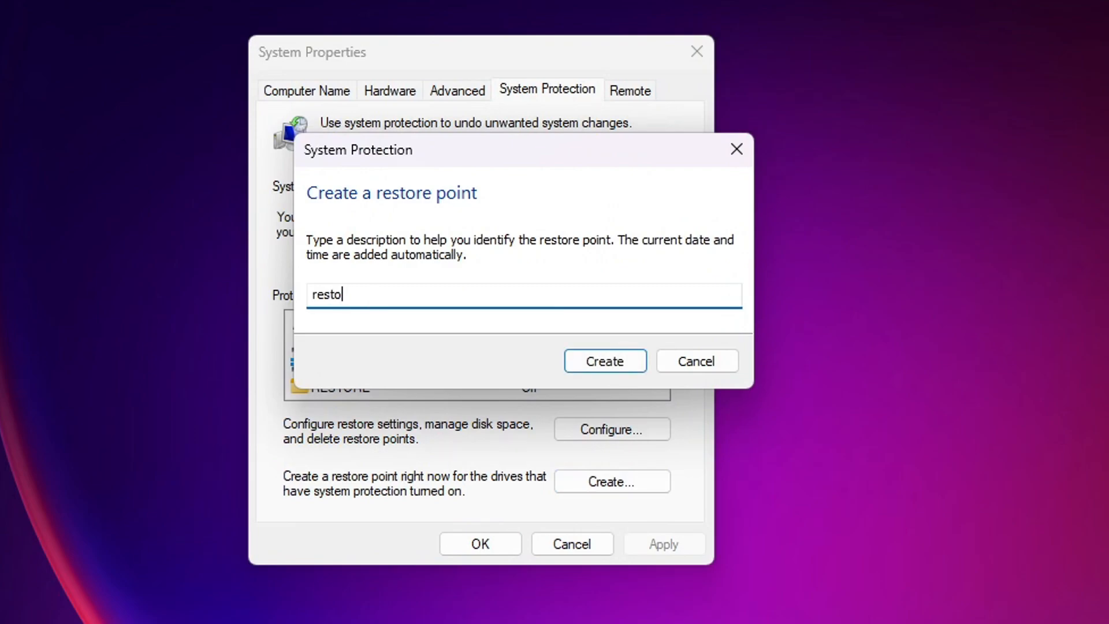
click(605, 361)
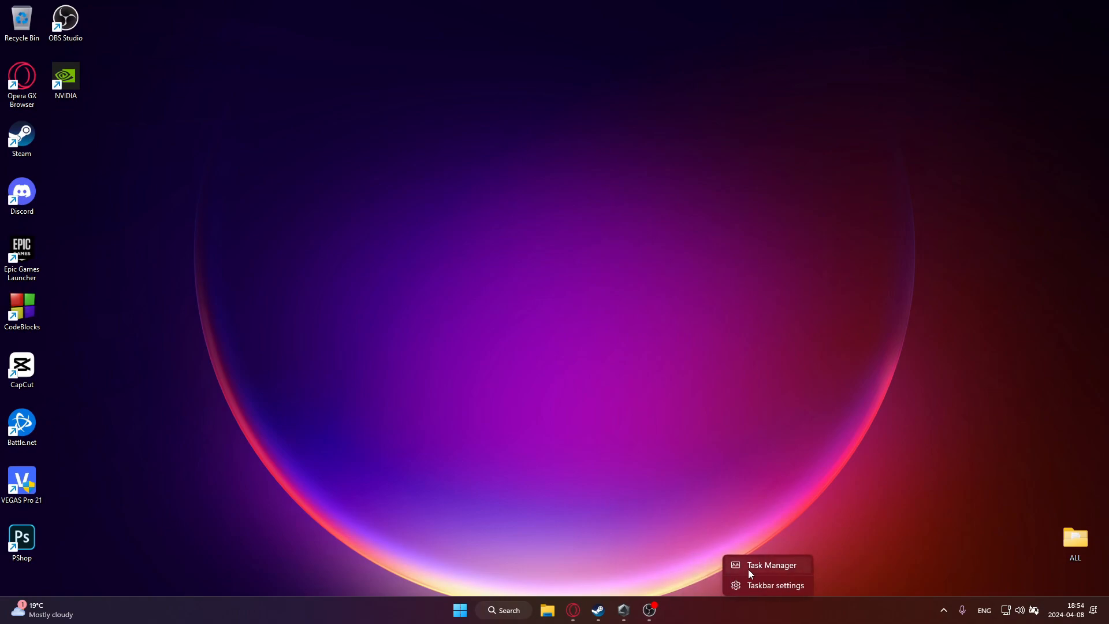
Step: Launch Task Manager from the taskbar and view the Performance page's CPU stats
click(772, 565)
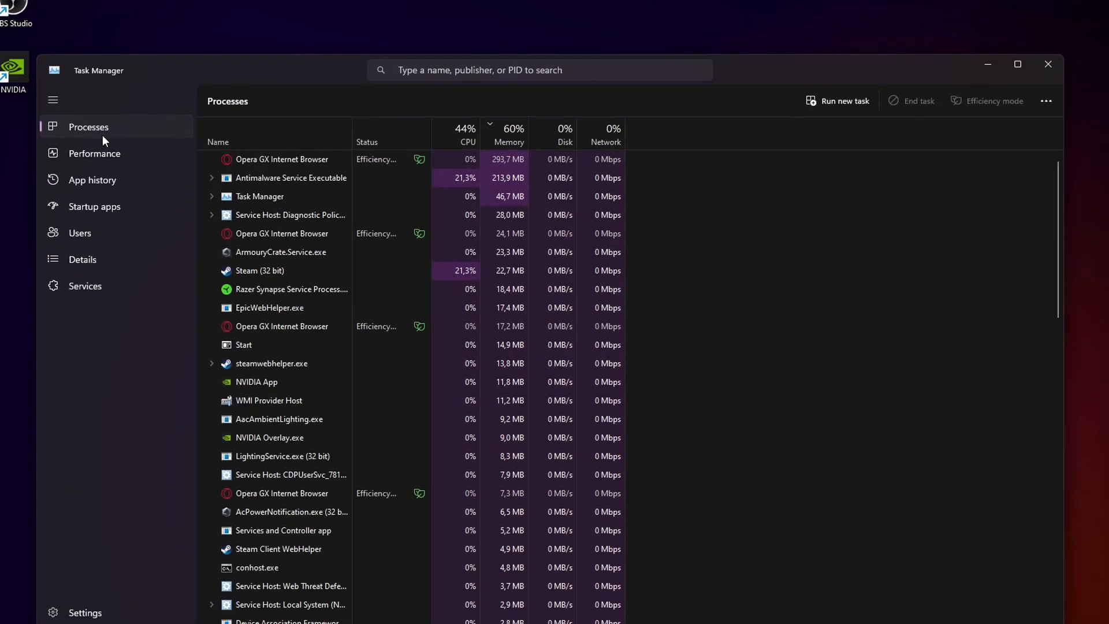
click(95, 153)
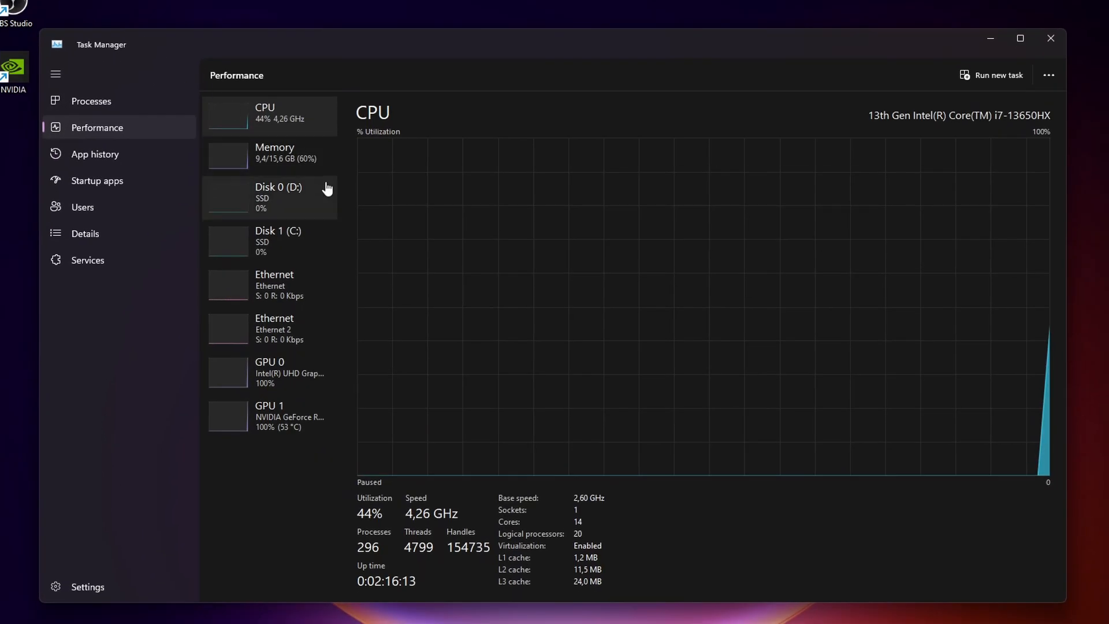
mouse_move(668, 443)
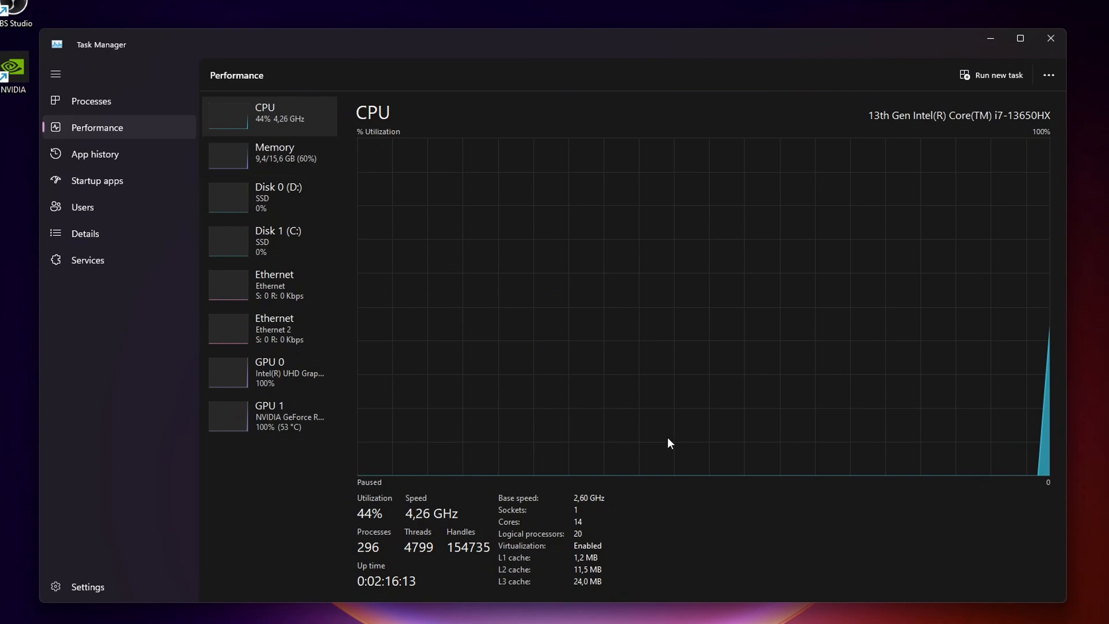
mouse_move(381, 536)
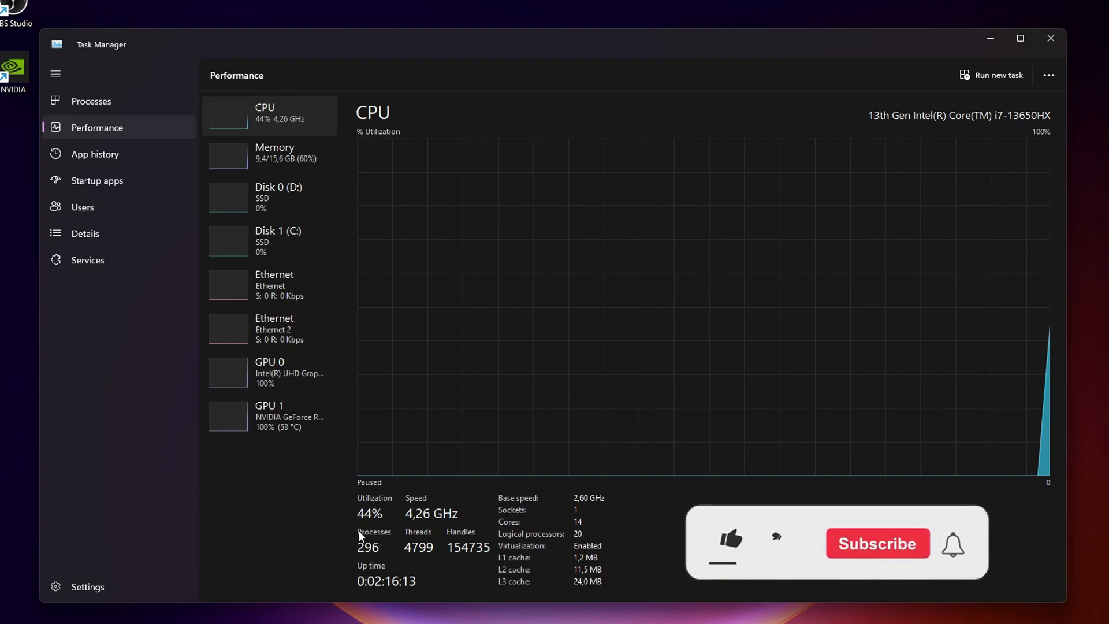
click(728, 543)
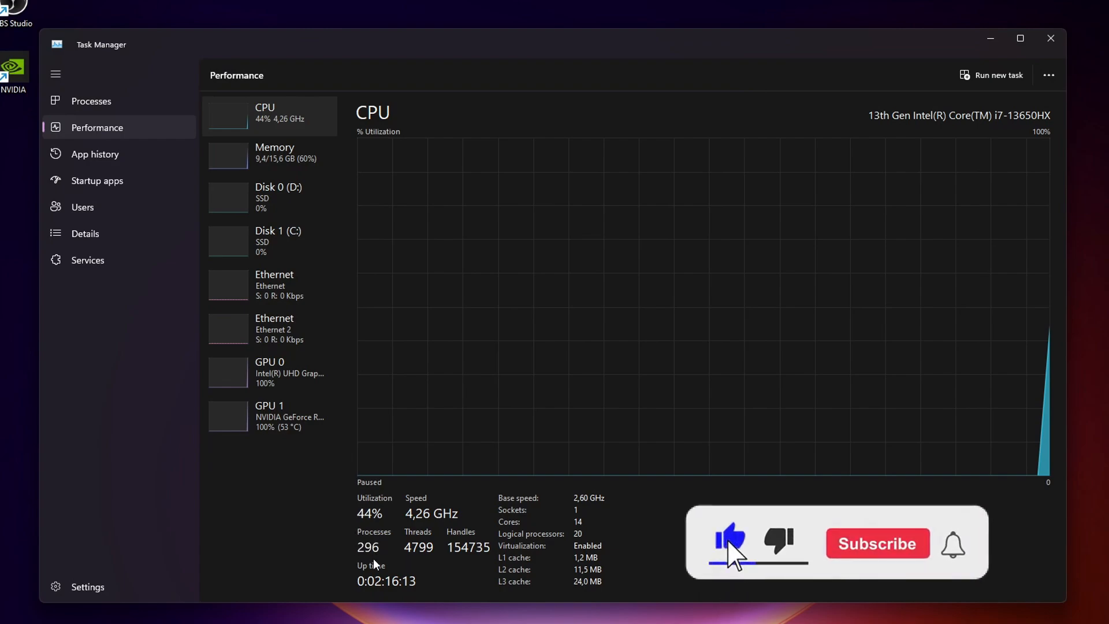
click(877, 543)
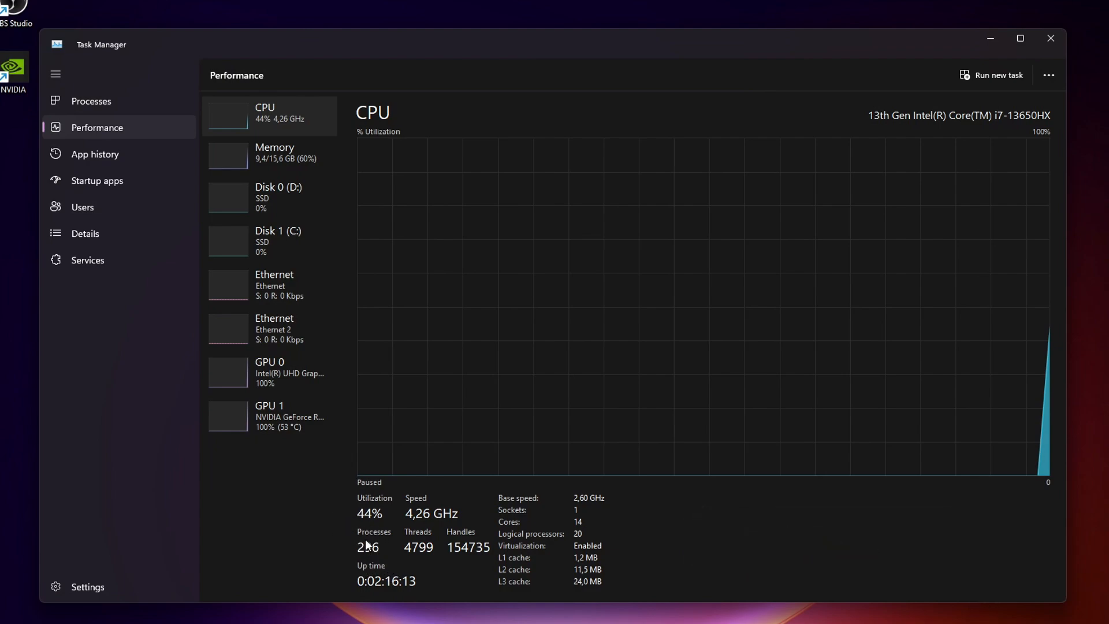
mouse_move(315, 524)
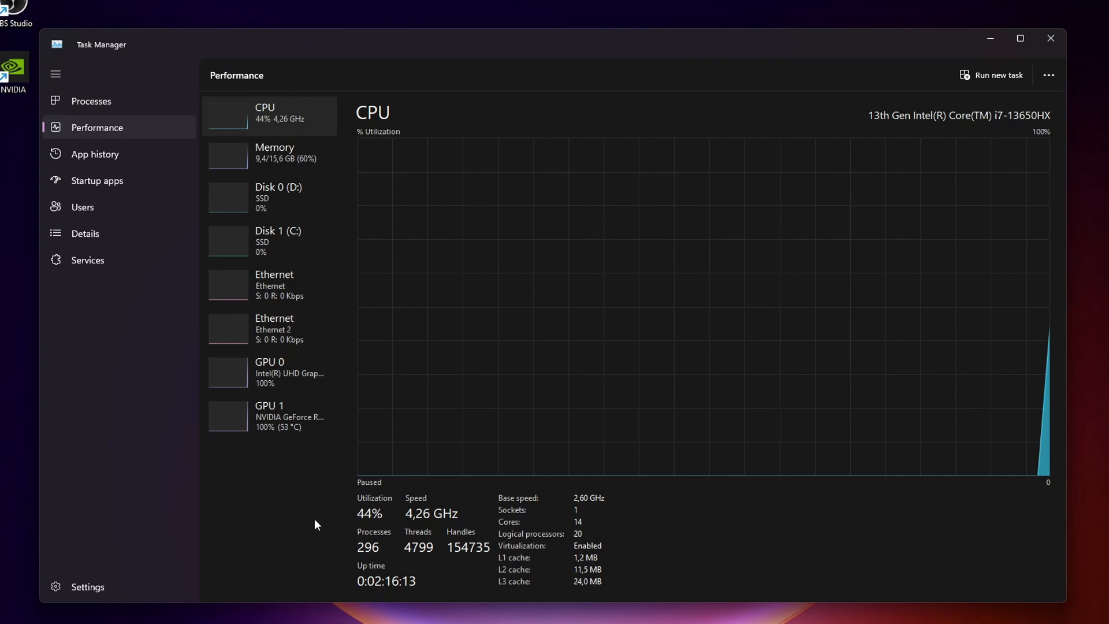
mouse_move(349, 386)
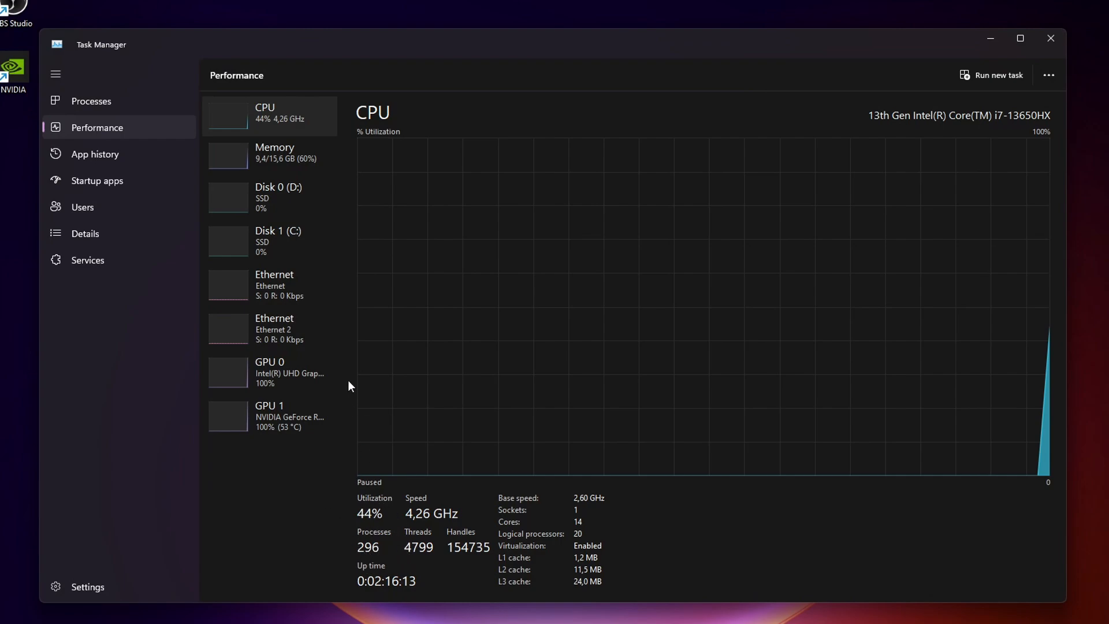
mouse_move(497, 561)
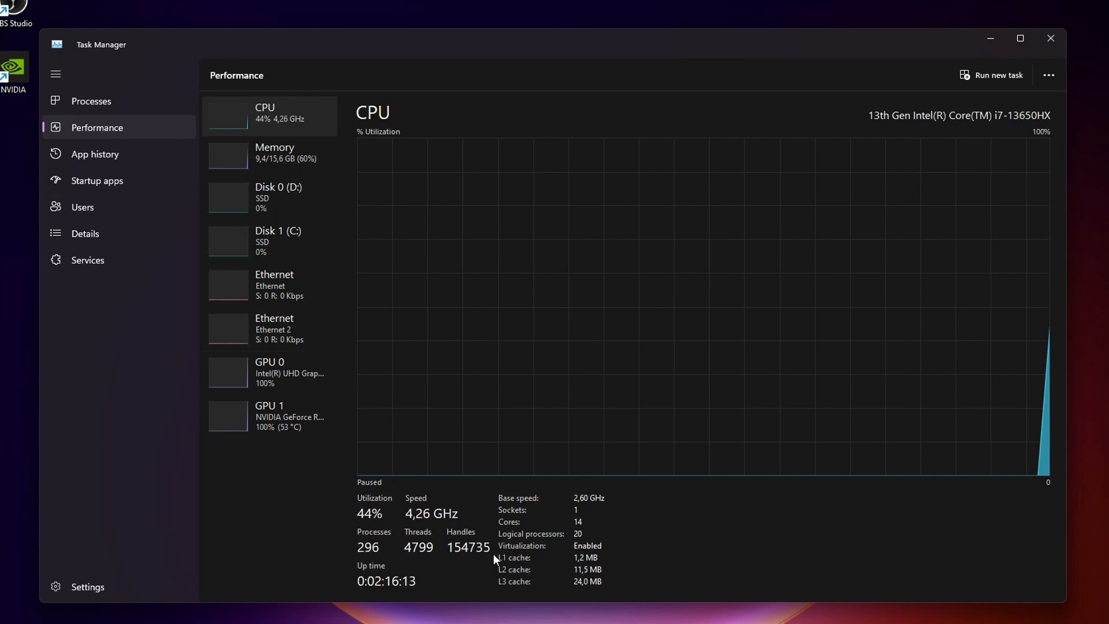
Step: View the Memory page confirming 16,0 GB of installed RAM
click(274, 156)
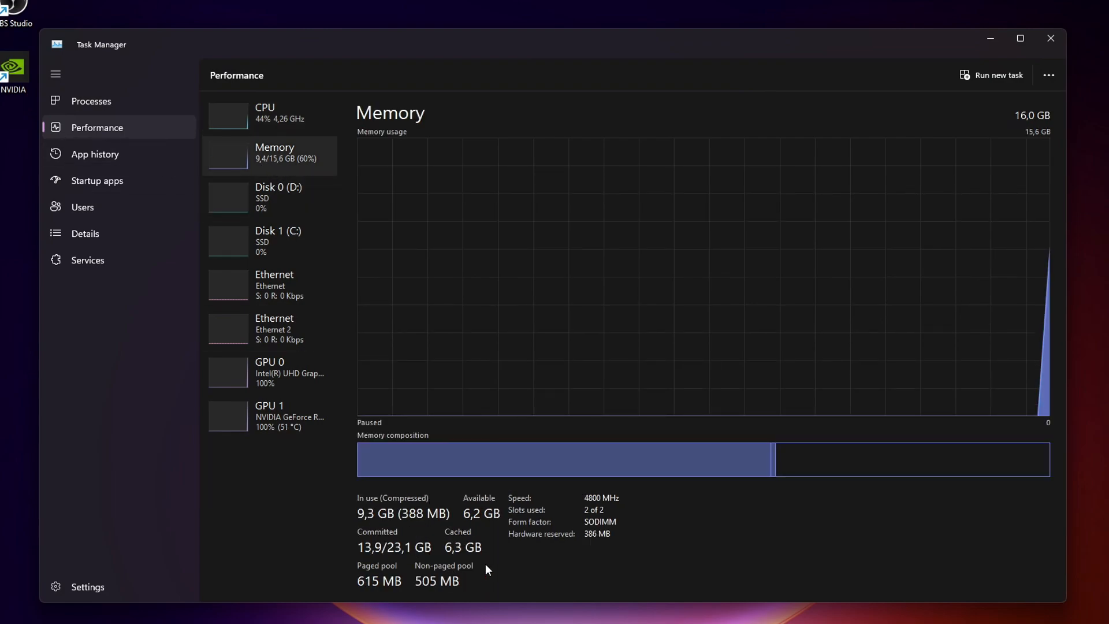
mouse_move(282, 168)
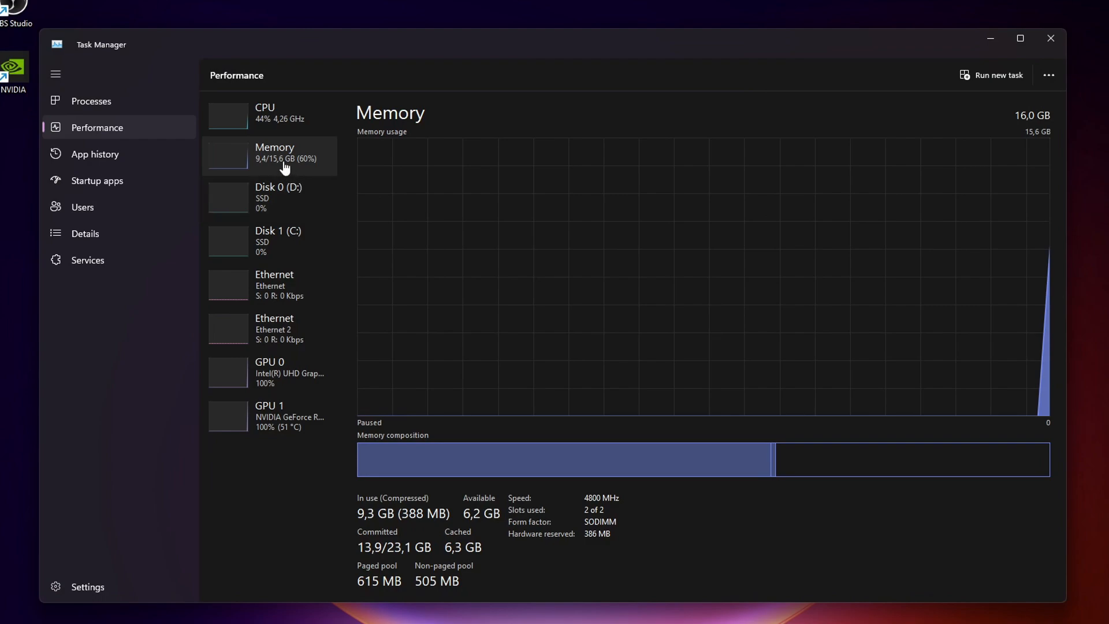
mouse_move(294, 168)
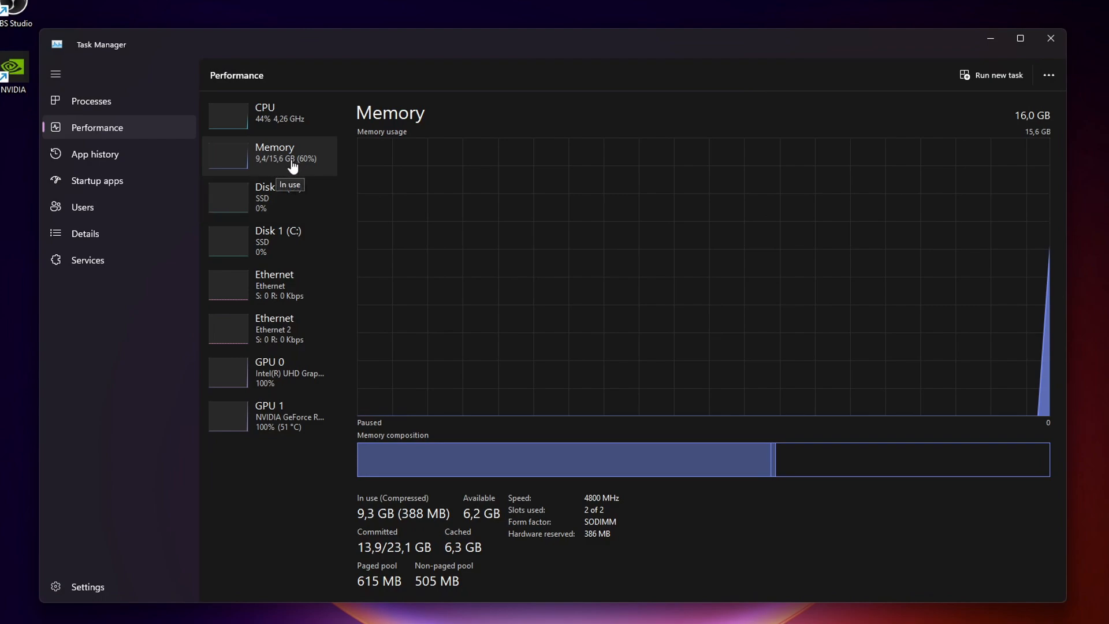
mouse_move(1019, 111)
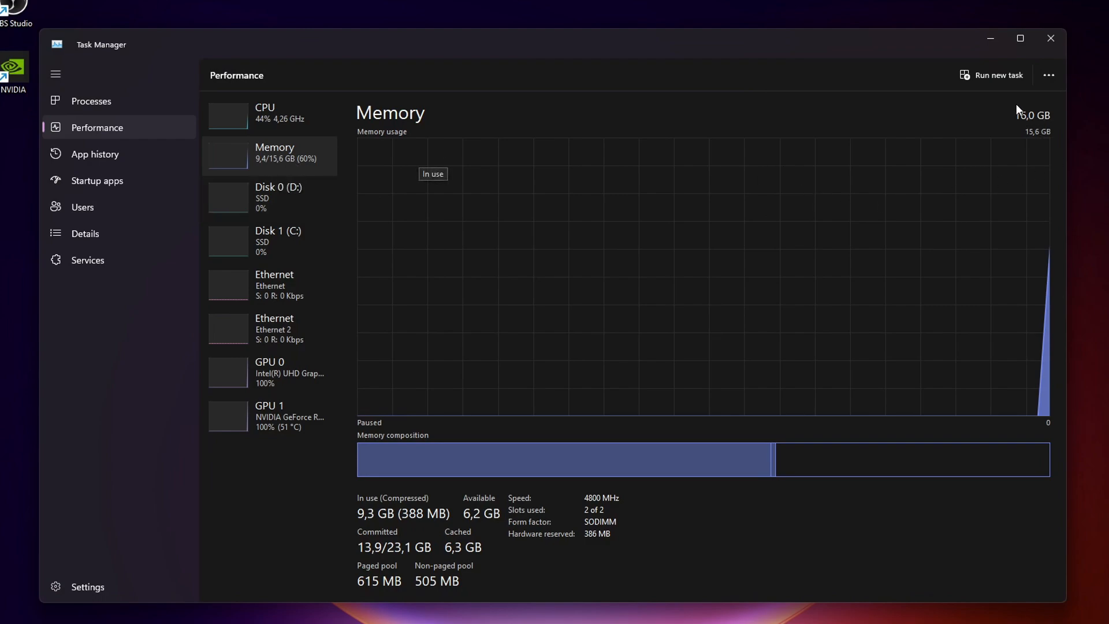
mouse_move(1013, 113)
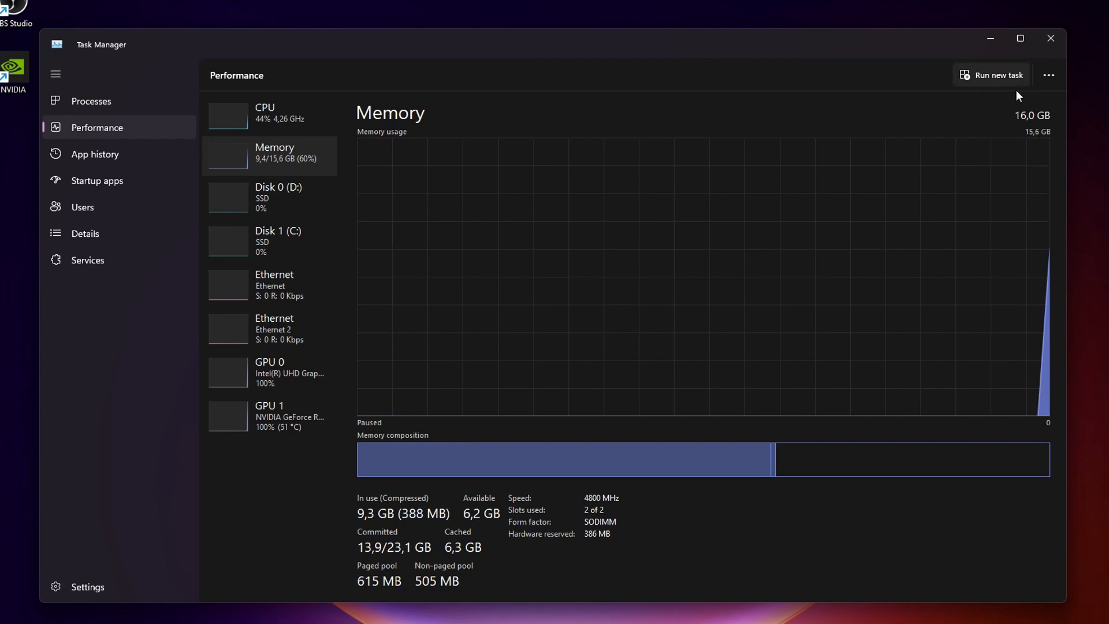
mouse_move(1002, 140)
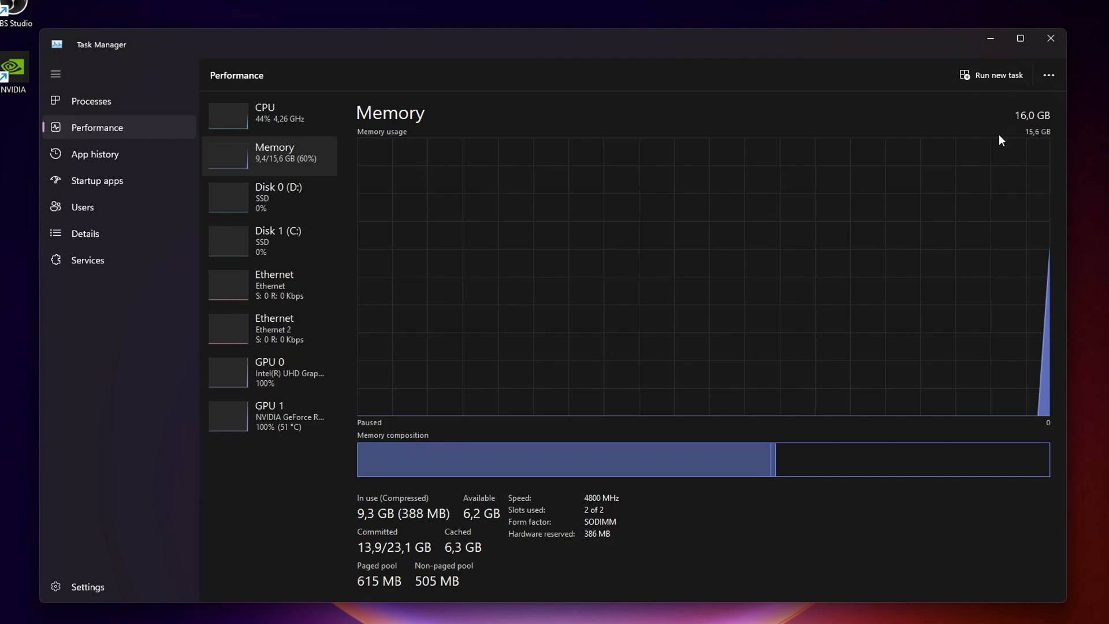
click(1051, 38)
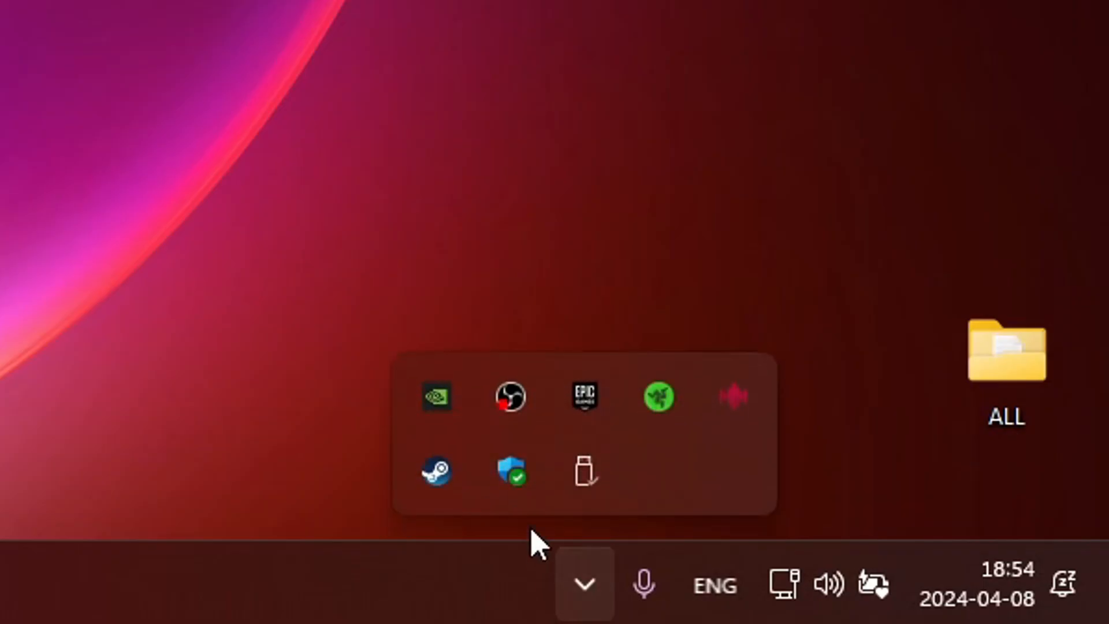
mouse_move(519, 479)
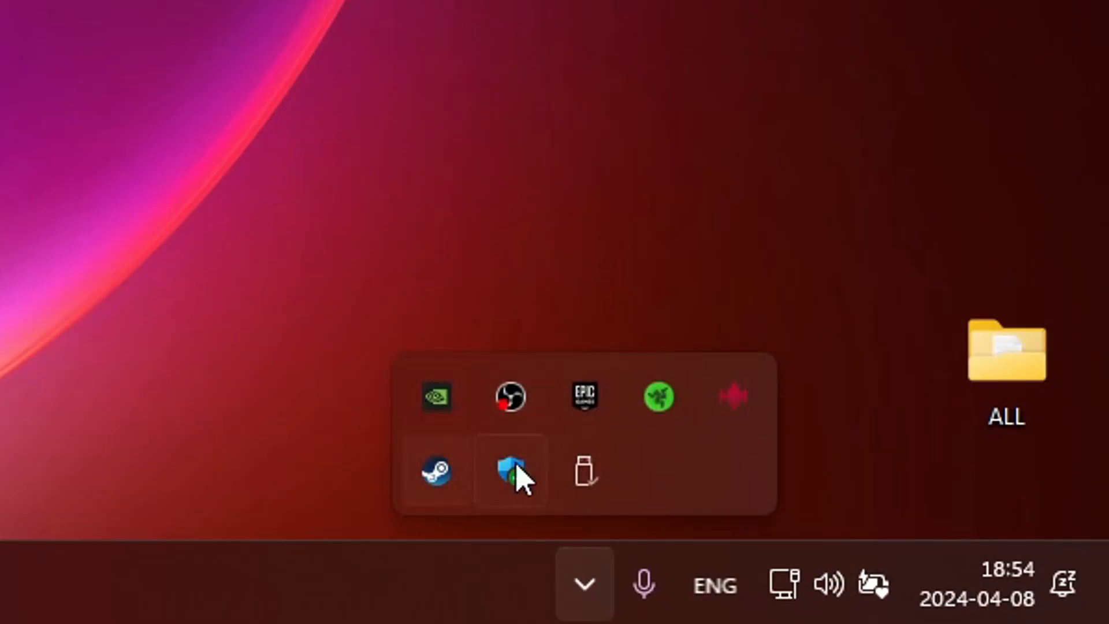
mouse_move(572, 412)
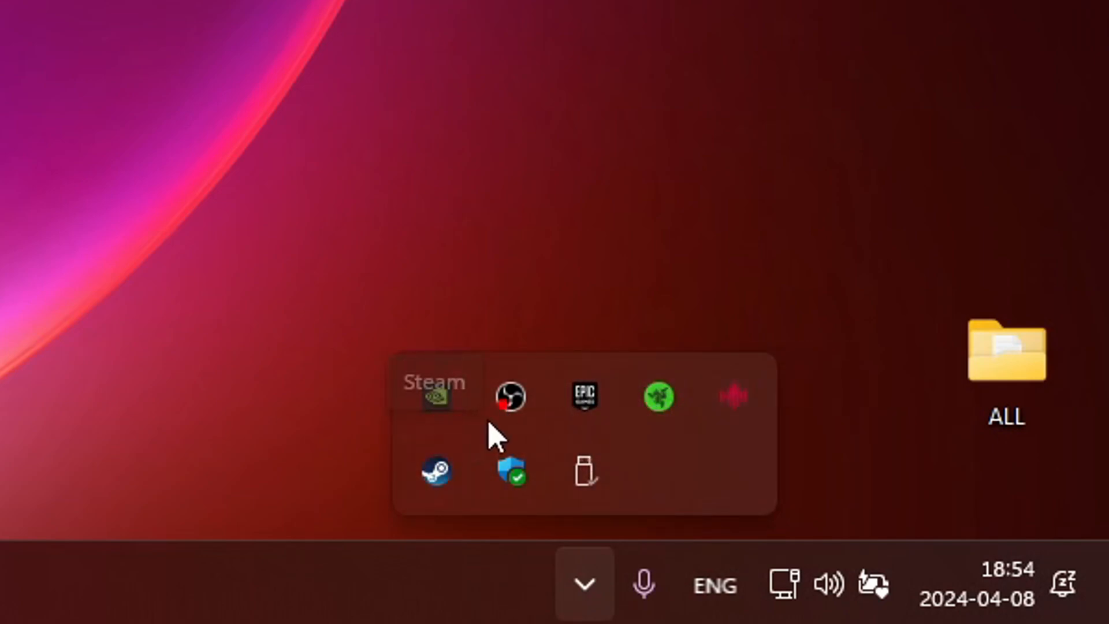
Step: Exit the Epic Games Launcher from its tray icon menu
right_click(583, 395)
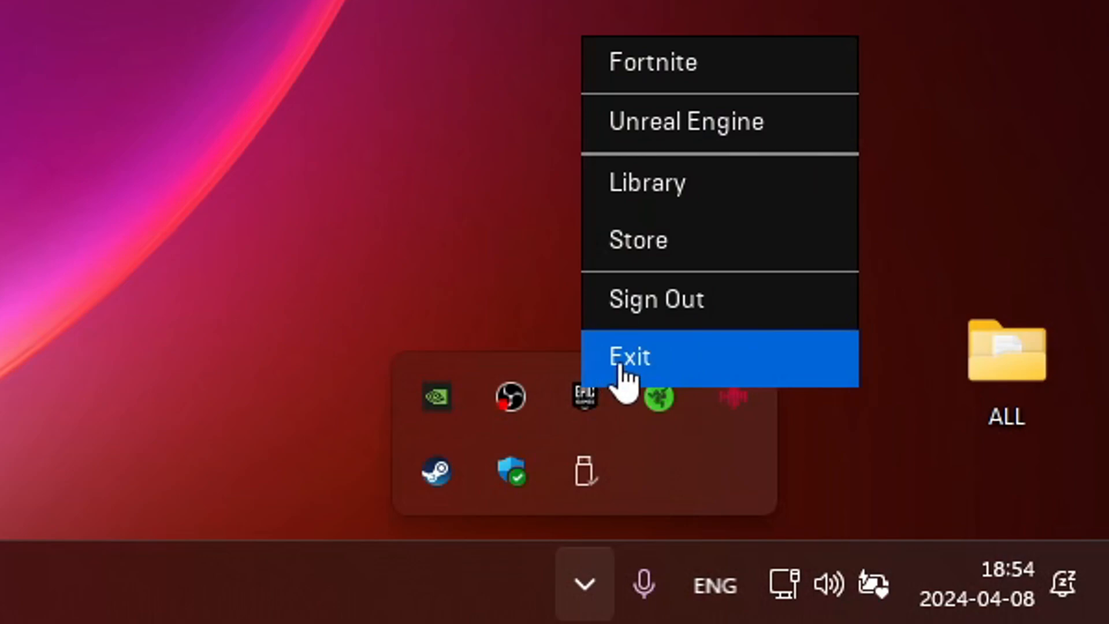
click(629, 356)
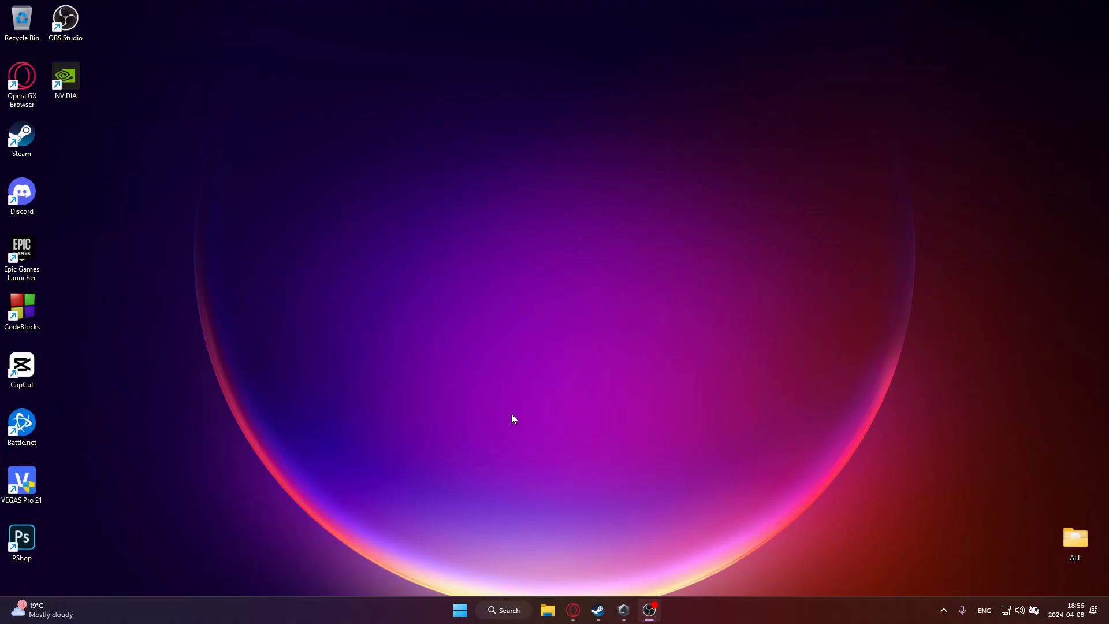
mouse_move(682, 612)
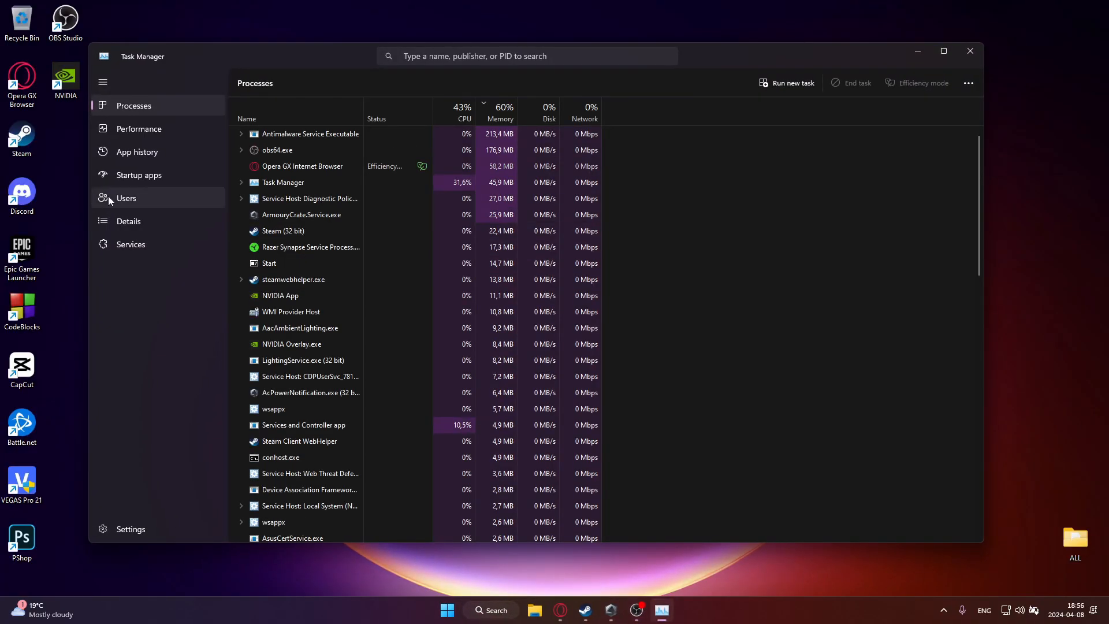
Step: Review the Startup apps list, select an entry, and close Task Manager
click(138, 176)
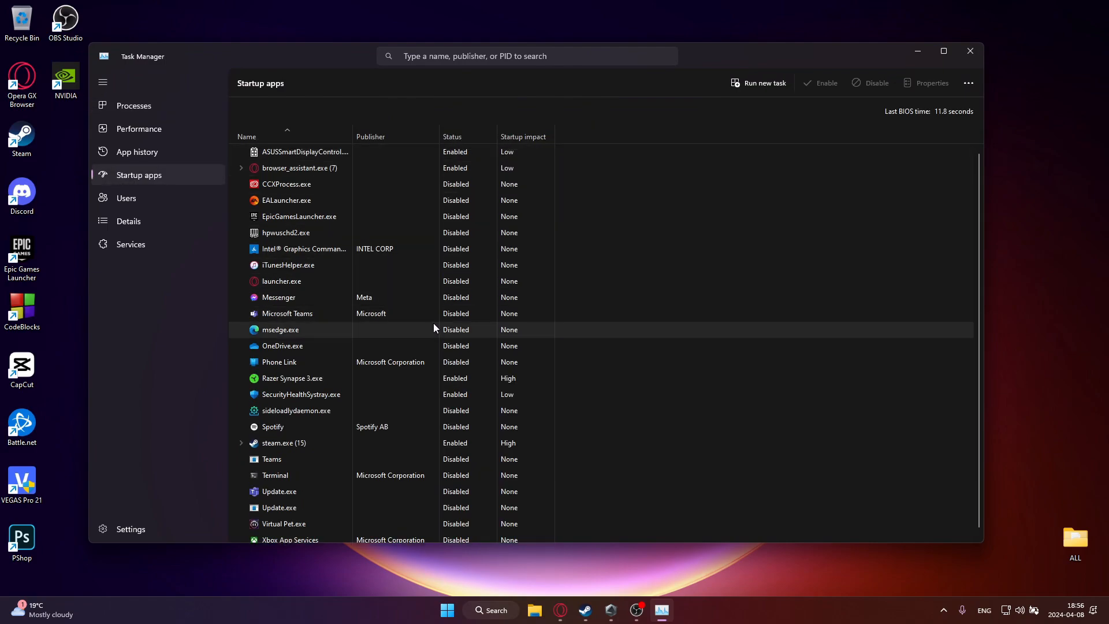
mouse_move(358, 266)
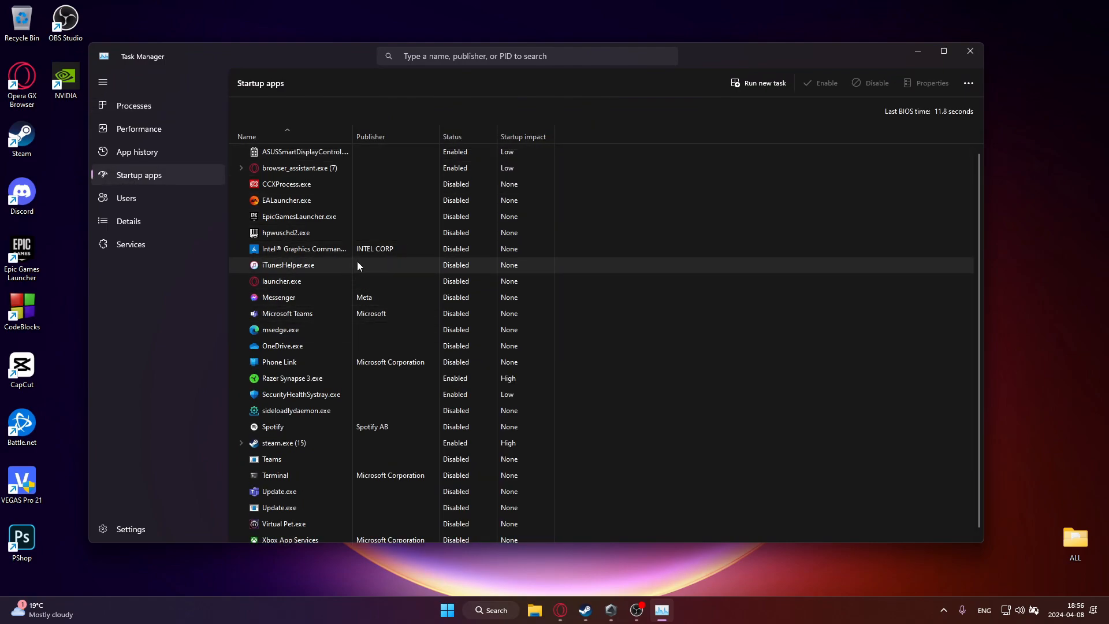
click(287, 265)
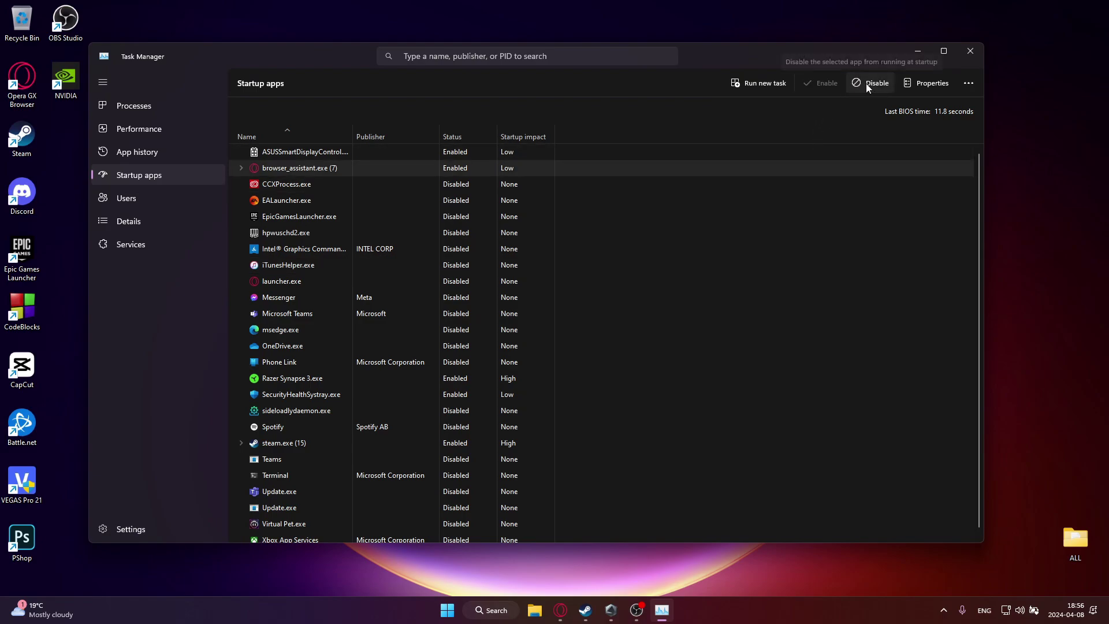
mouse_move(957, 58)
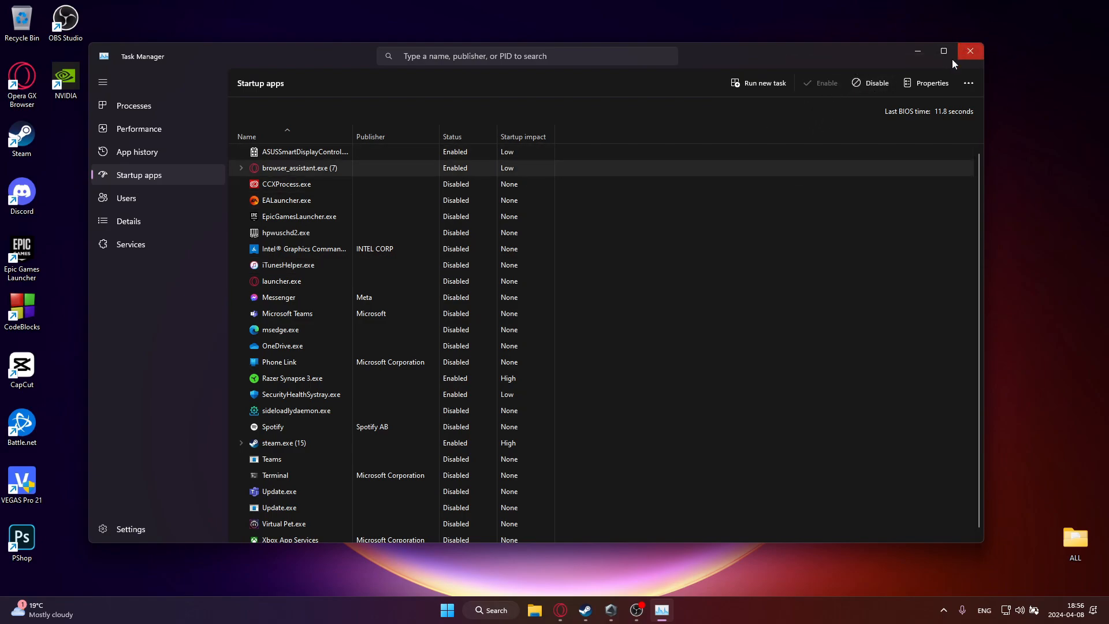
click(970, 51)
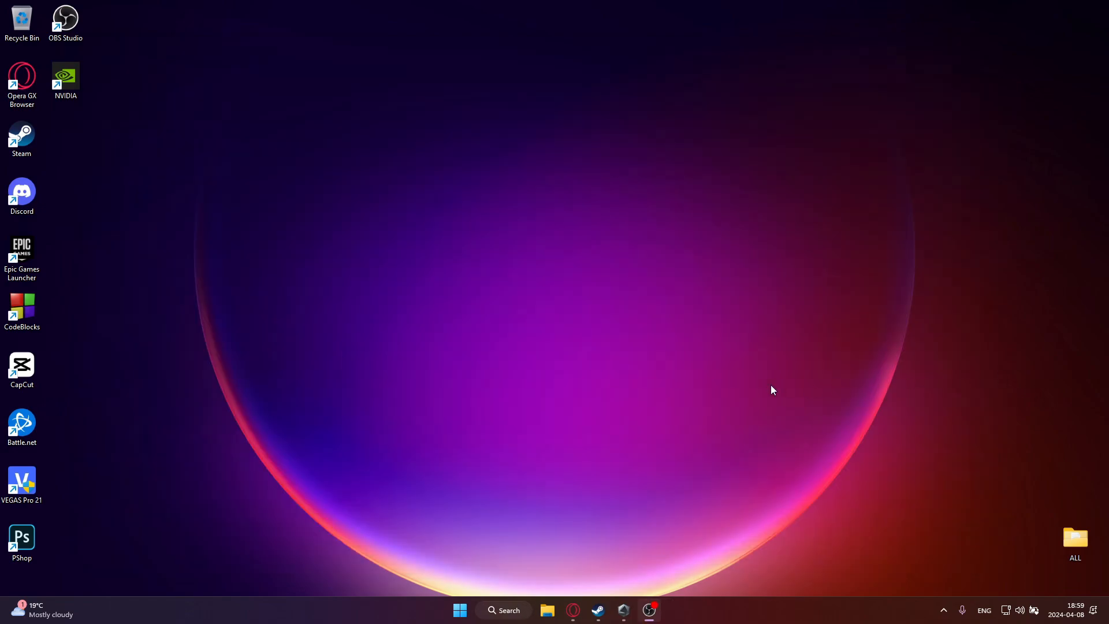
mouse_move(547, 540)
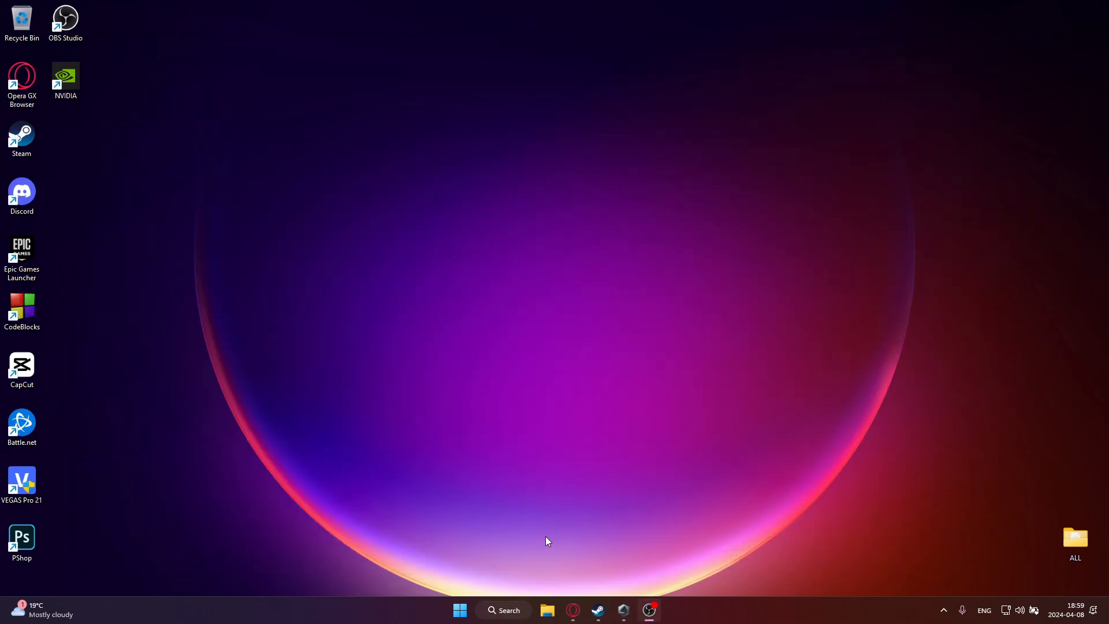
mouse_move(503, 592)
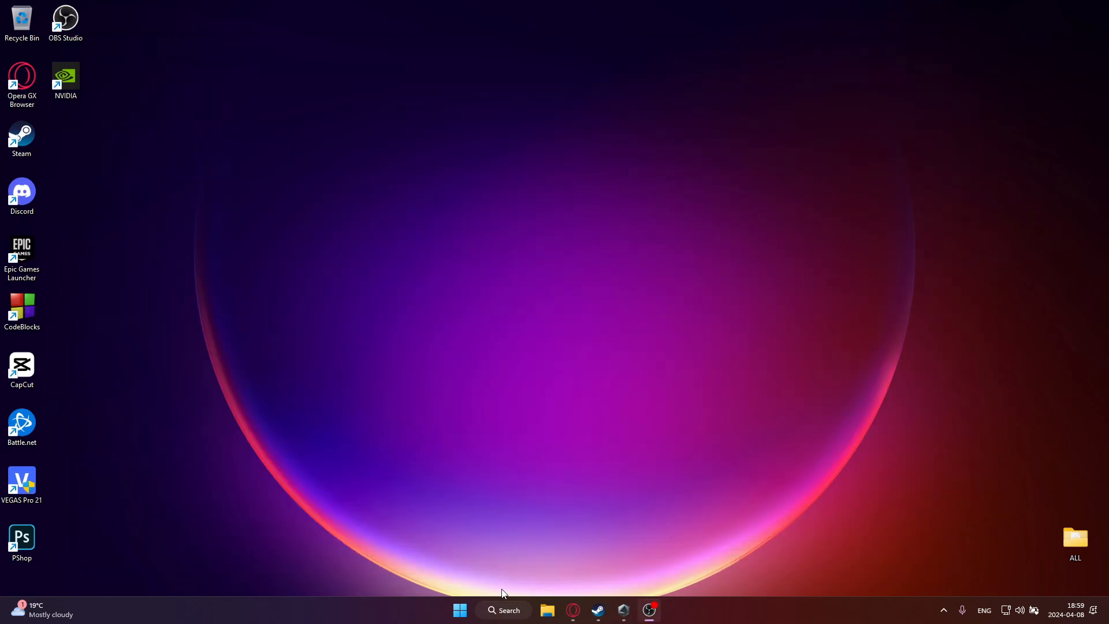
Step: Launch Registry Editor via a taskbar search for "reg"
click(502, 610)
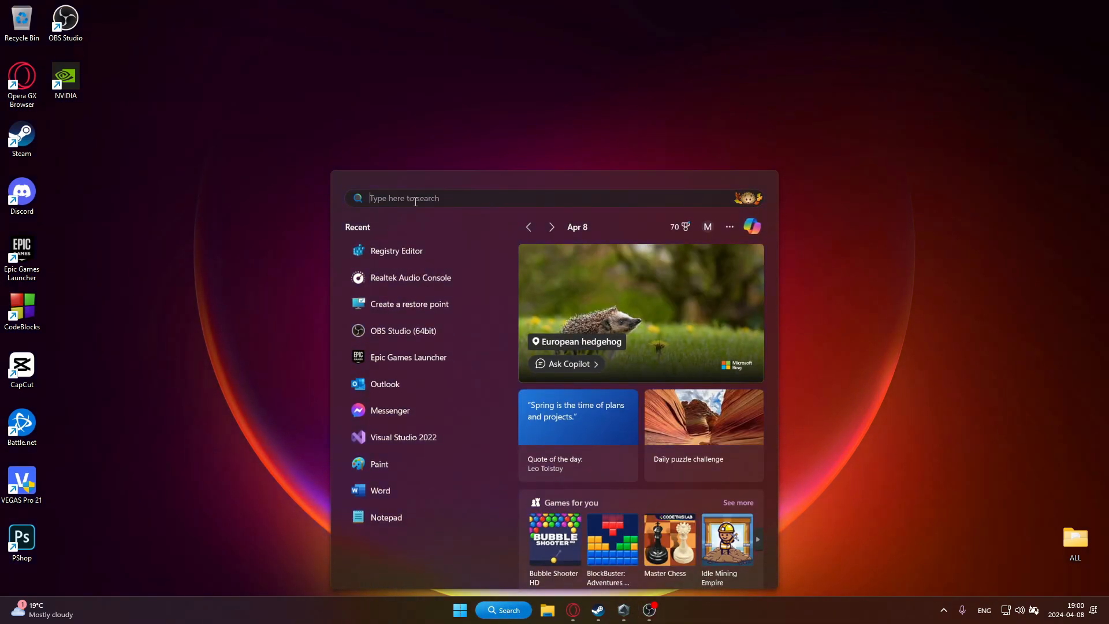
text(reg)
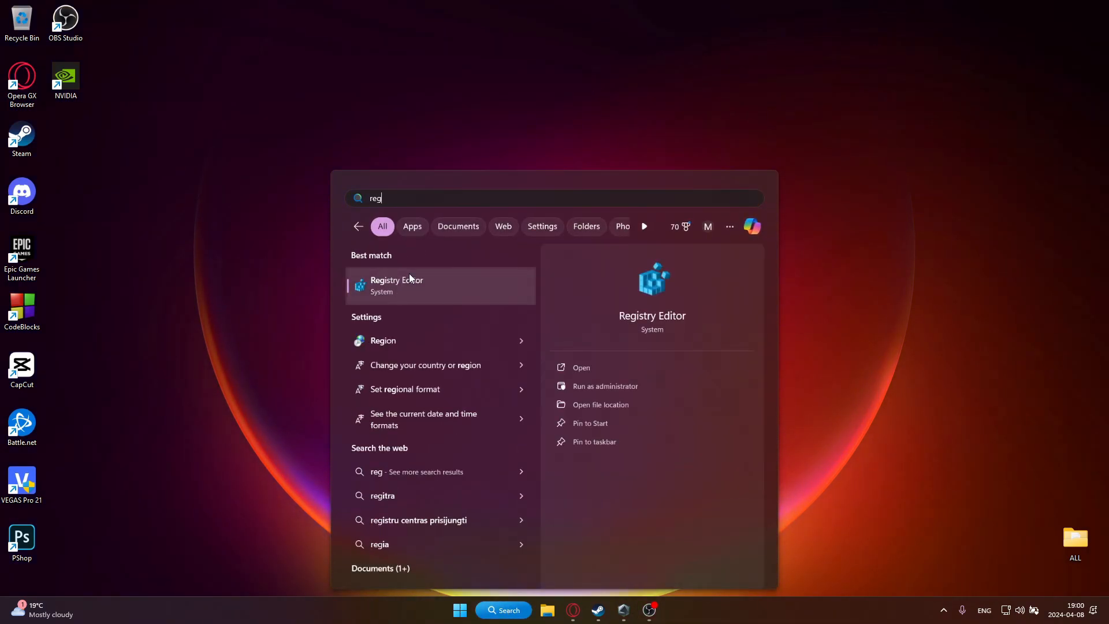
click(396, 285)
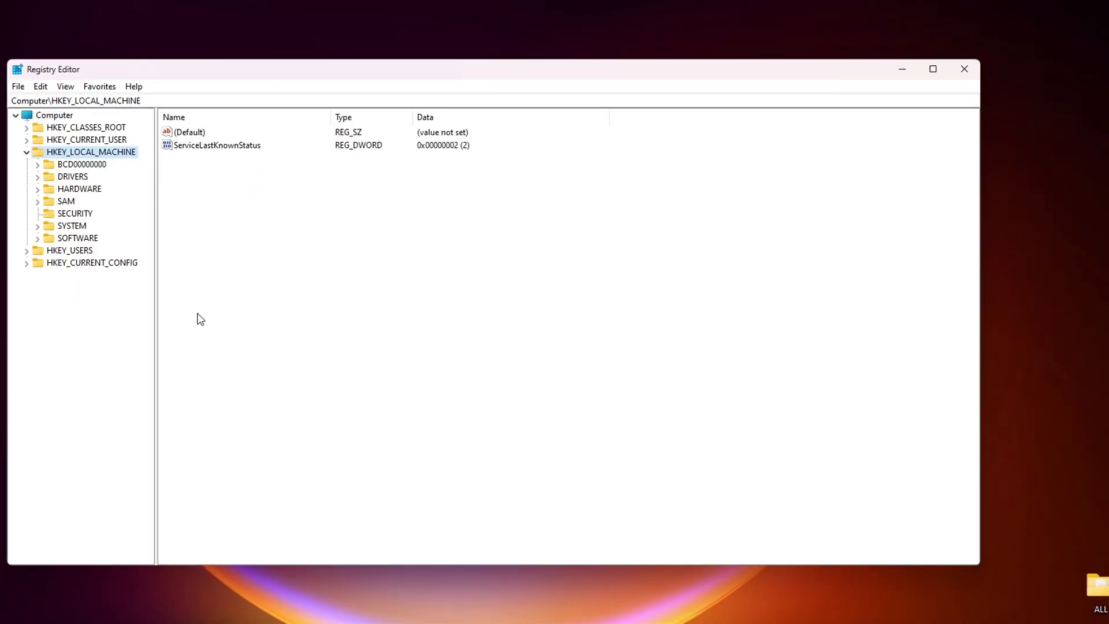
mouse_move(36, 232)
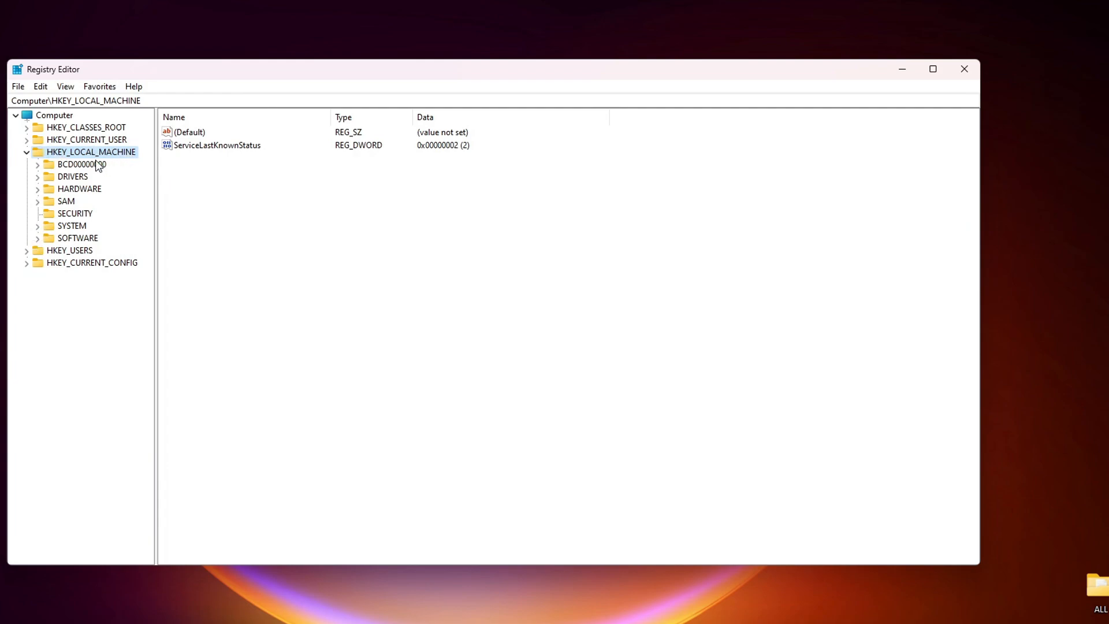
Step: Navigate to HKEY_LOCAL_MACHINE\SYSTEM\CurrentControlSet\Control and show its values
click(36, 226)
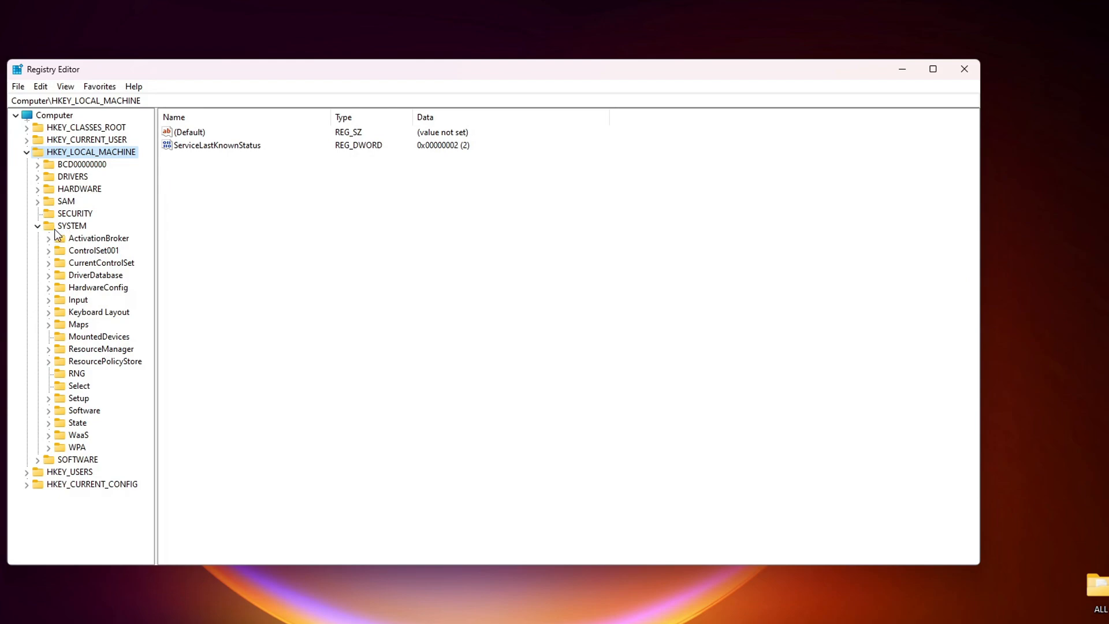
click(51, 264)
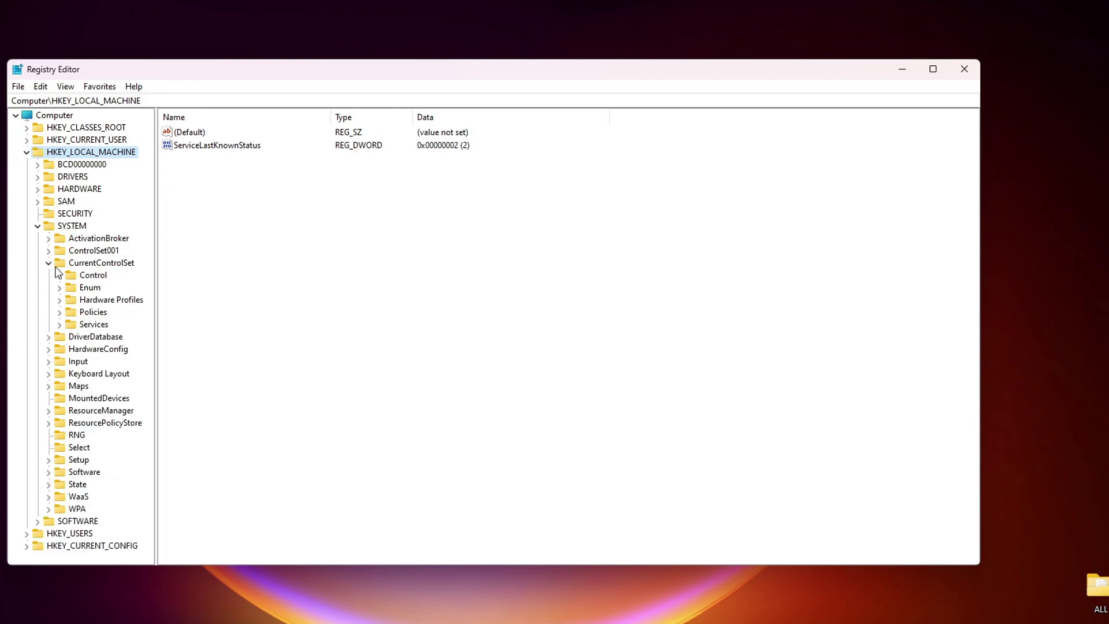
click(48, 275)
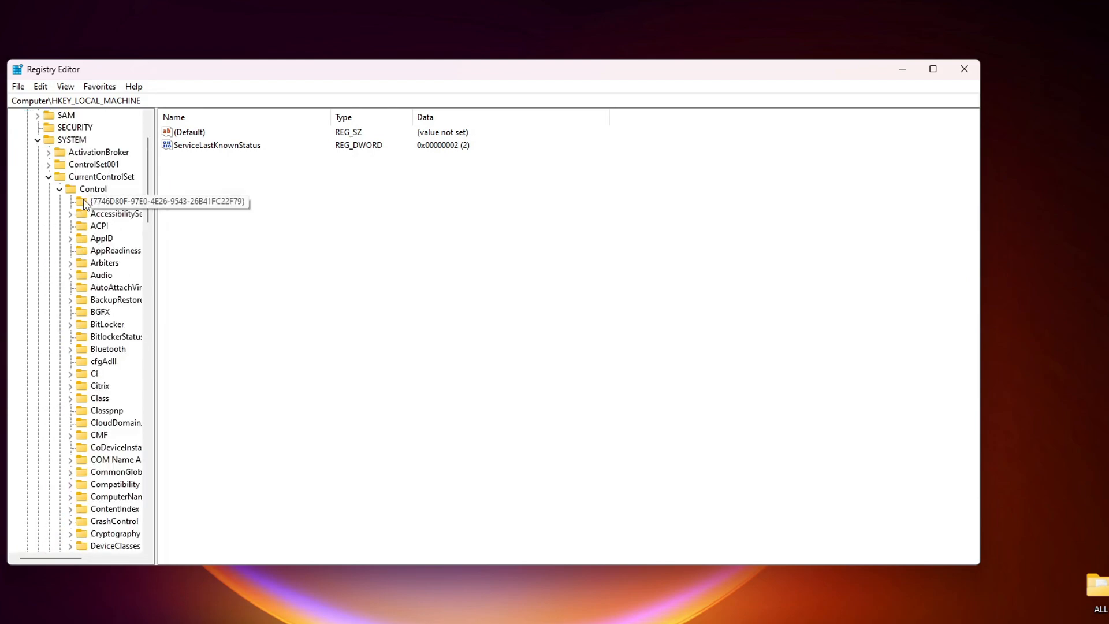
click(92, 190)
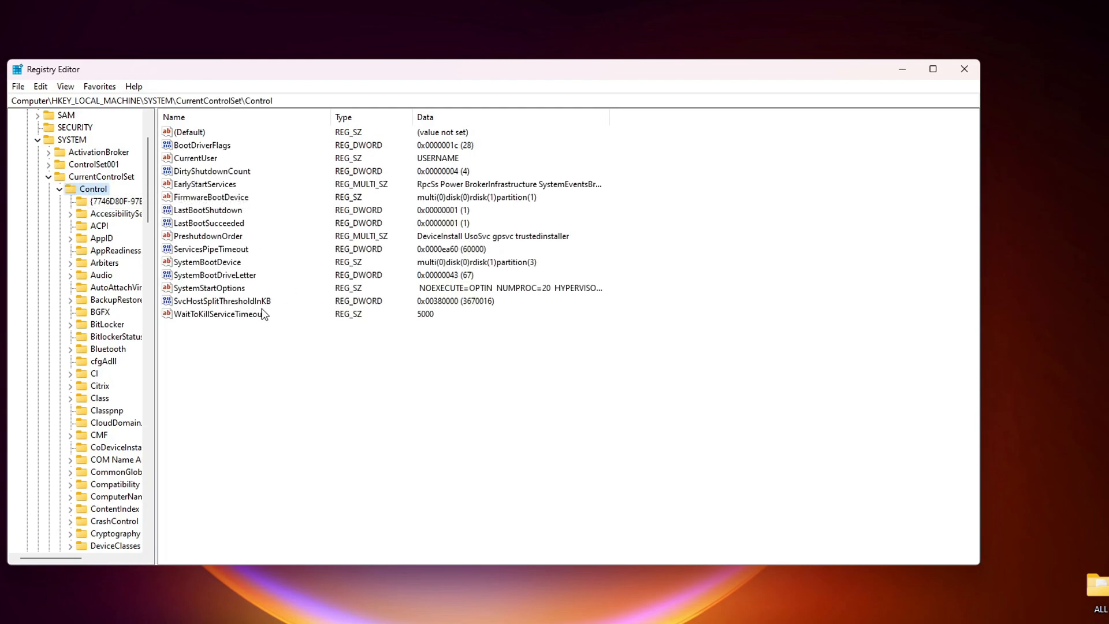
mouse_move(222, 303)
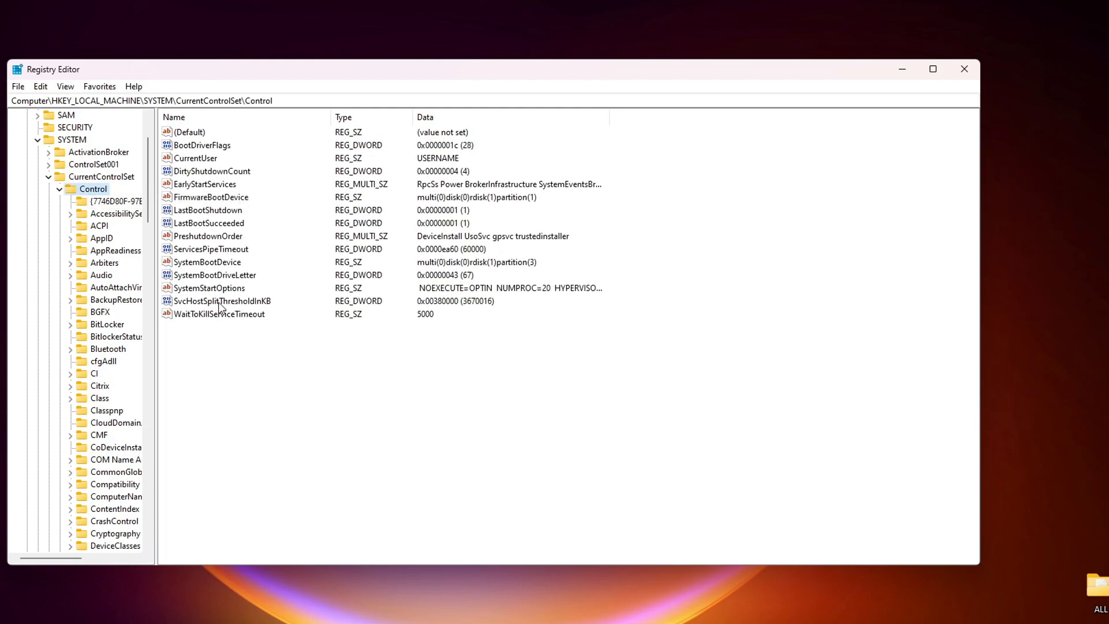
mouse_move(259, 306)
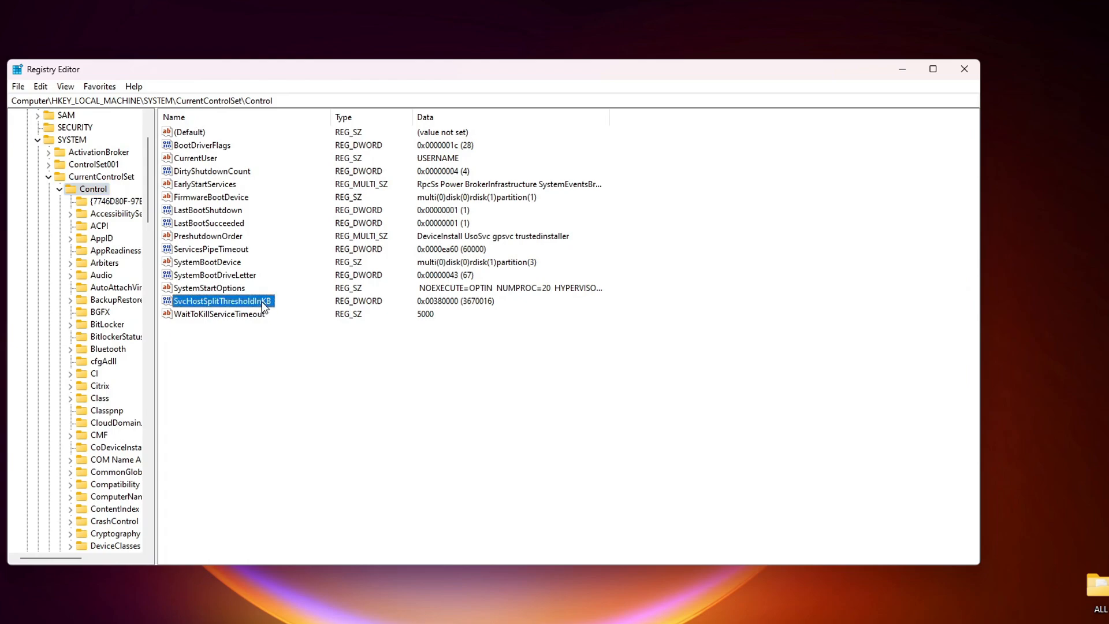
Step: Set SvcHostSplitThresholdInKB to hexadecimal 1000000 for 16 GB RAM and confirm
double_click(220, 301)
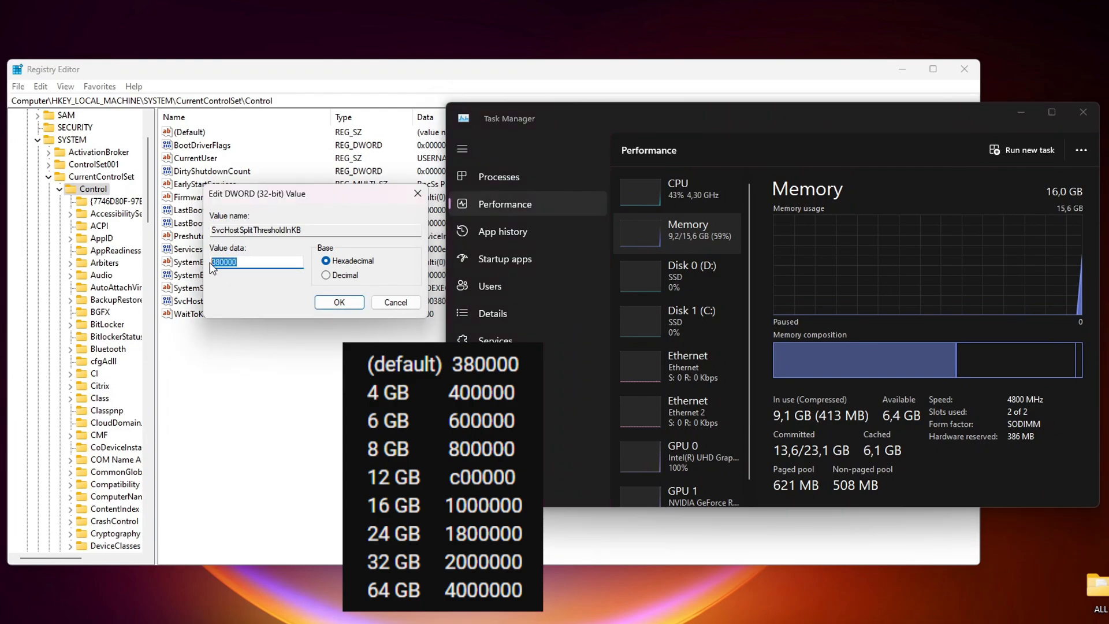
click(241, 261)
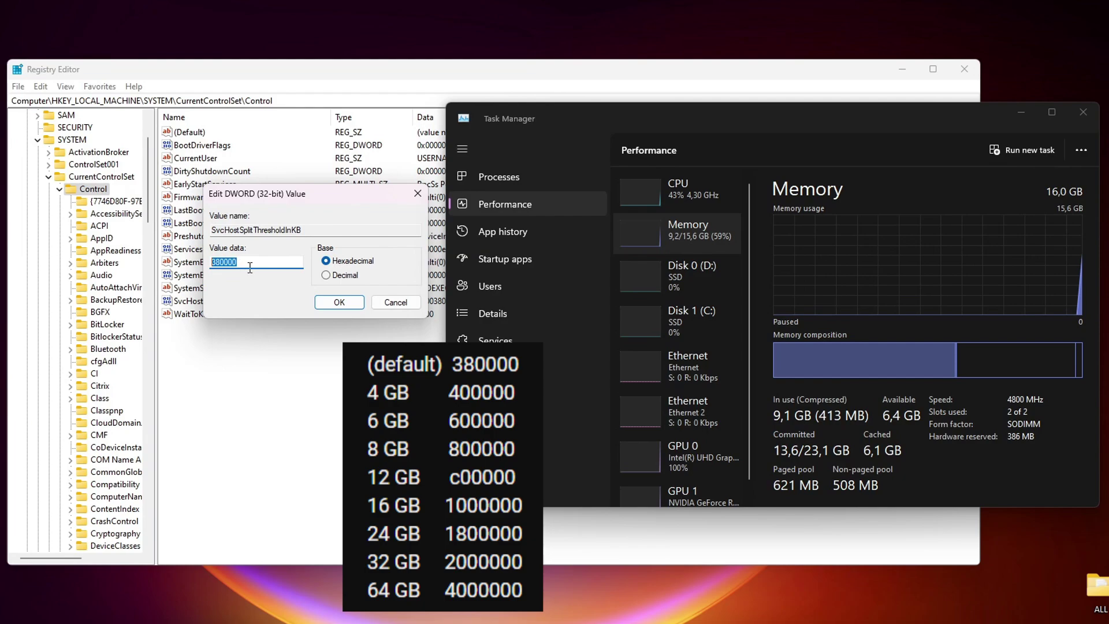
text(1000)
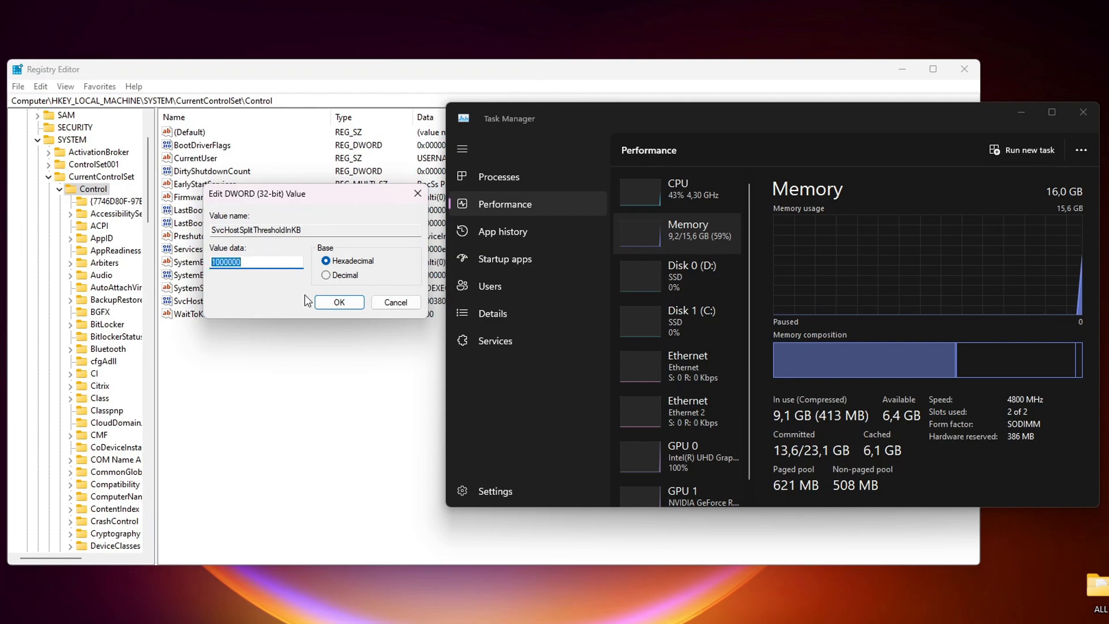
click(339, 302)
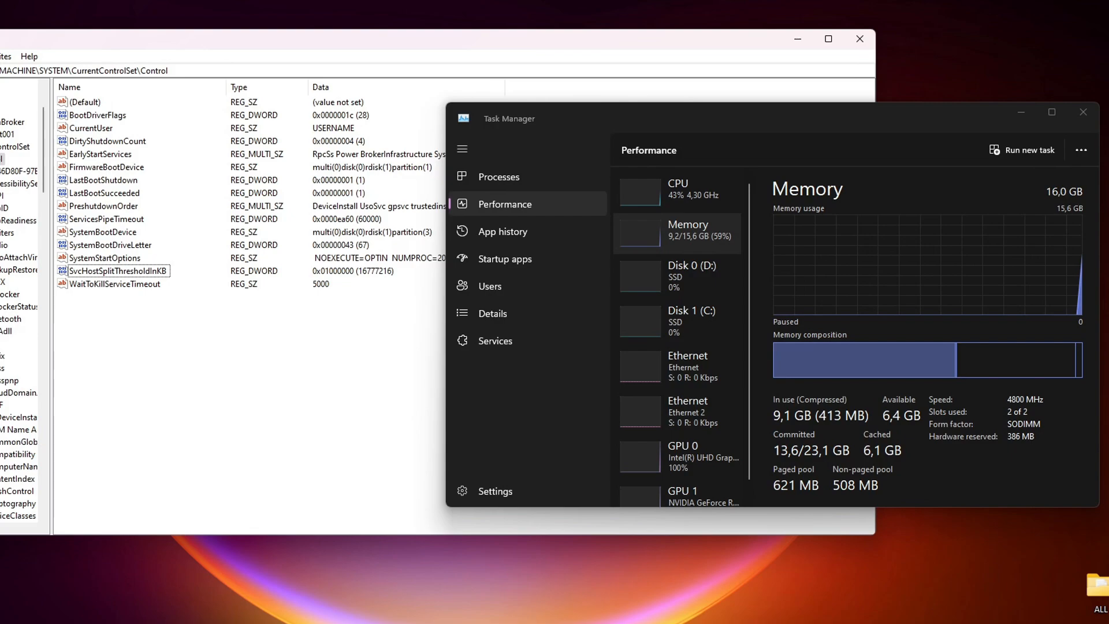
mouse_move(249, 388)
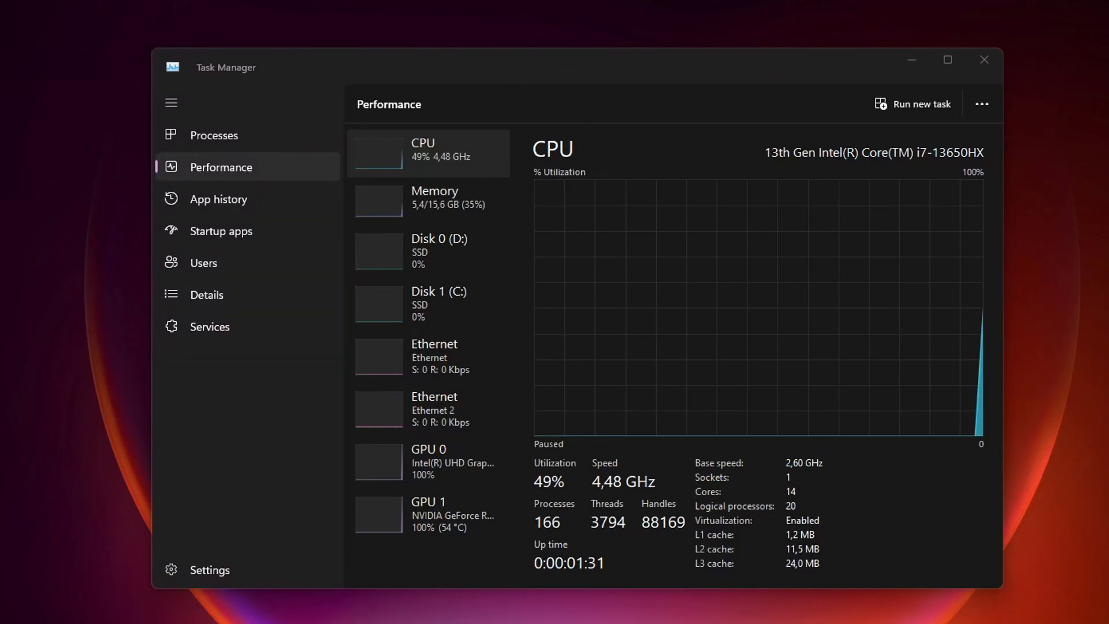
mouse_move(564, 65)
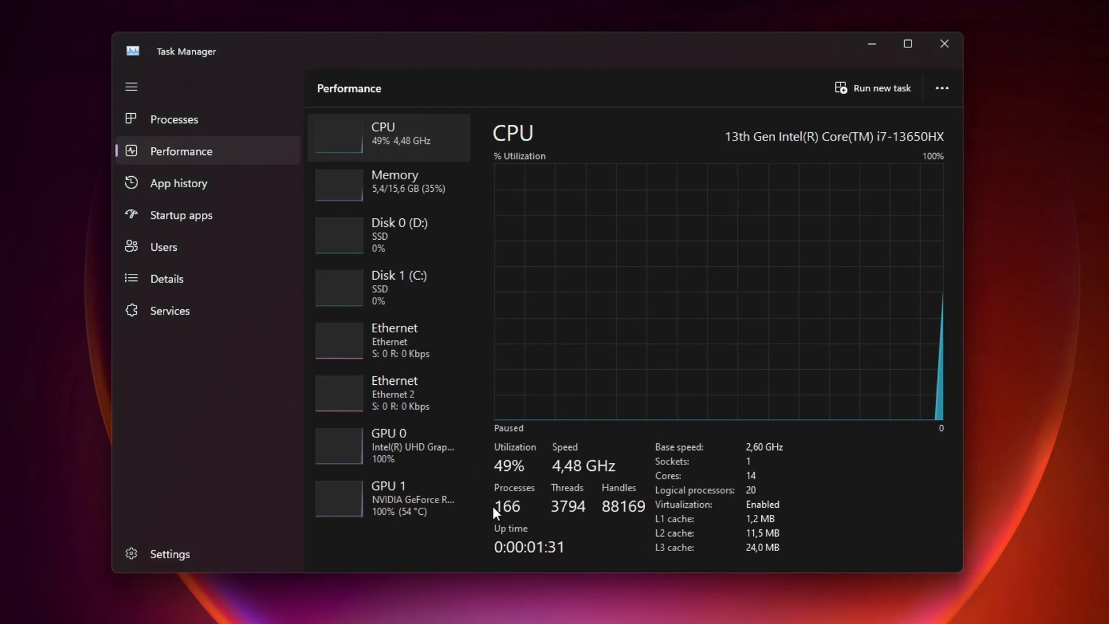
mouse_move(522, 497)
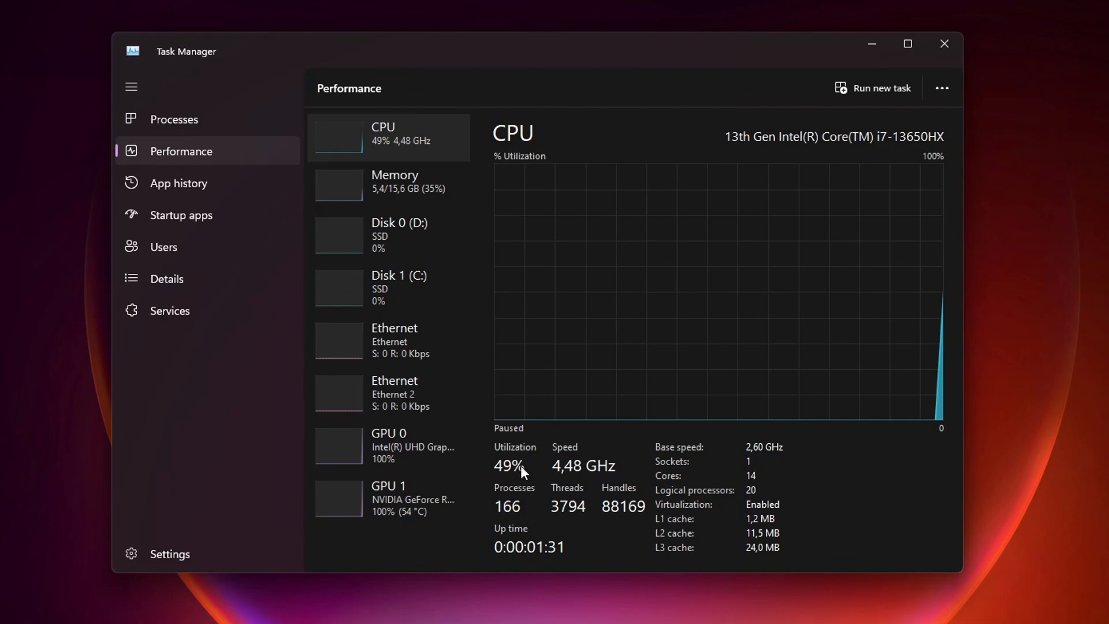
mouse_move(723, 462)
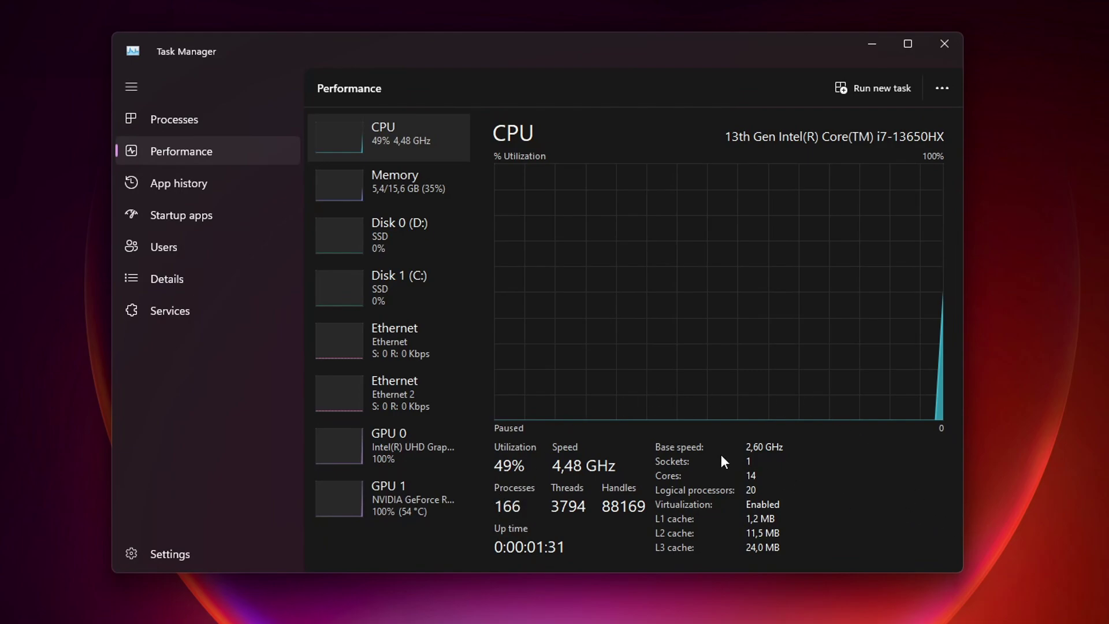
mouse_move(534, 427)
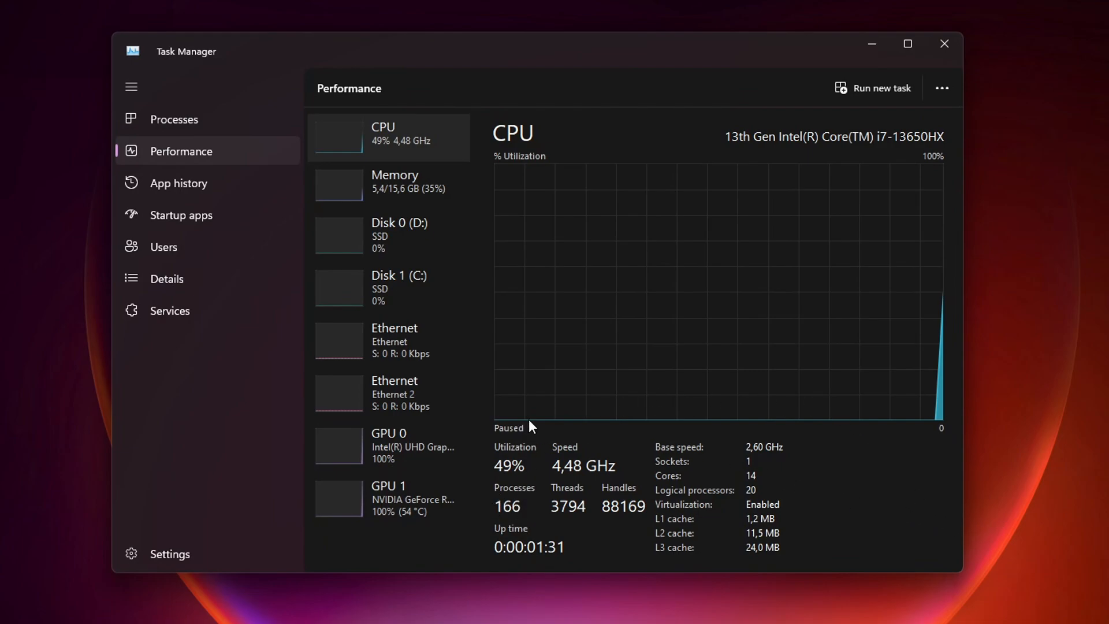
mouse_move(716, 513)
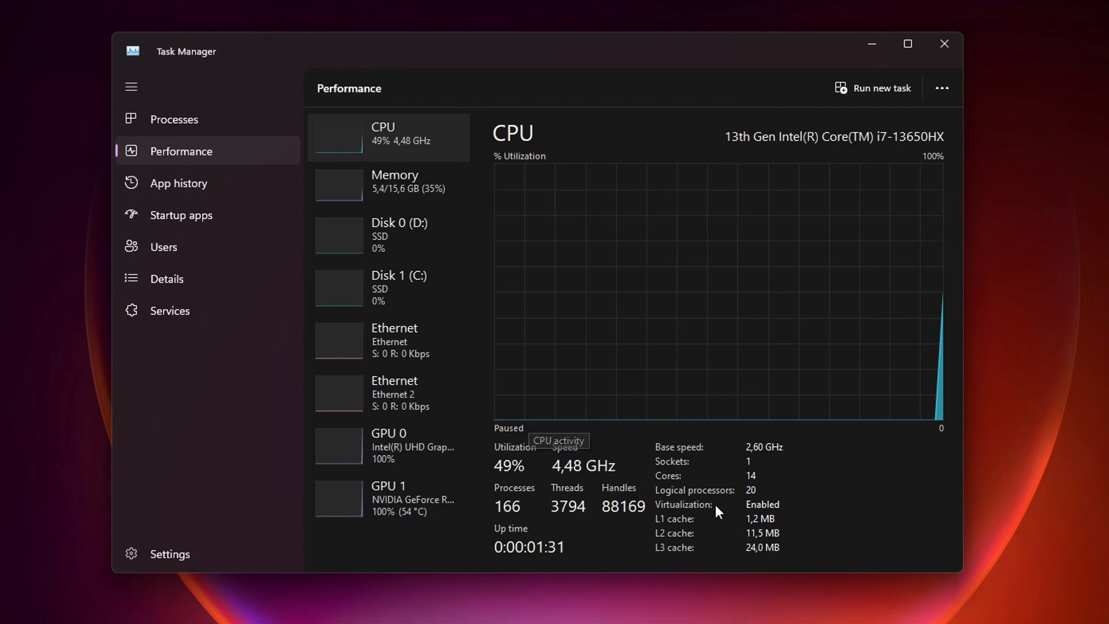
mouse_move(719, 511)
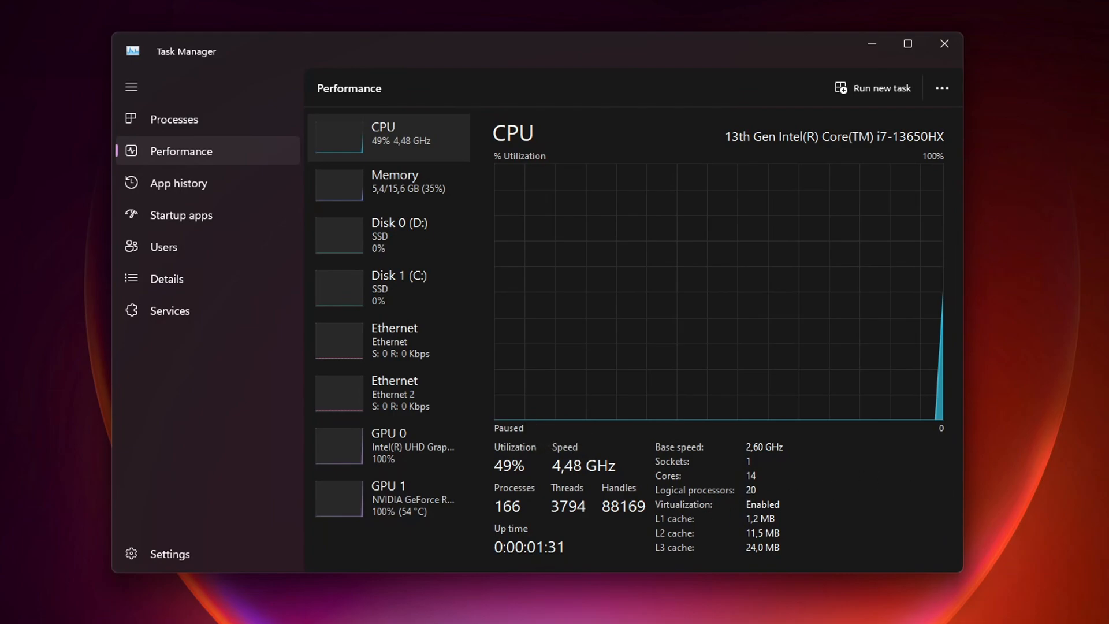